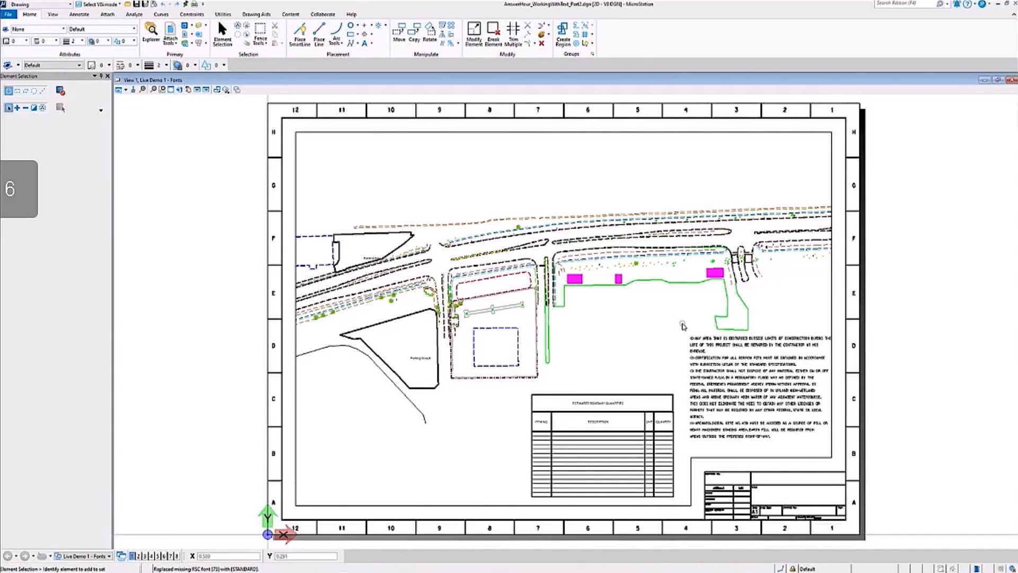
# Review the drawing notes in the editor, then the Fonts list sorted by type.
pyautogui.click(756, 348)
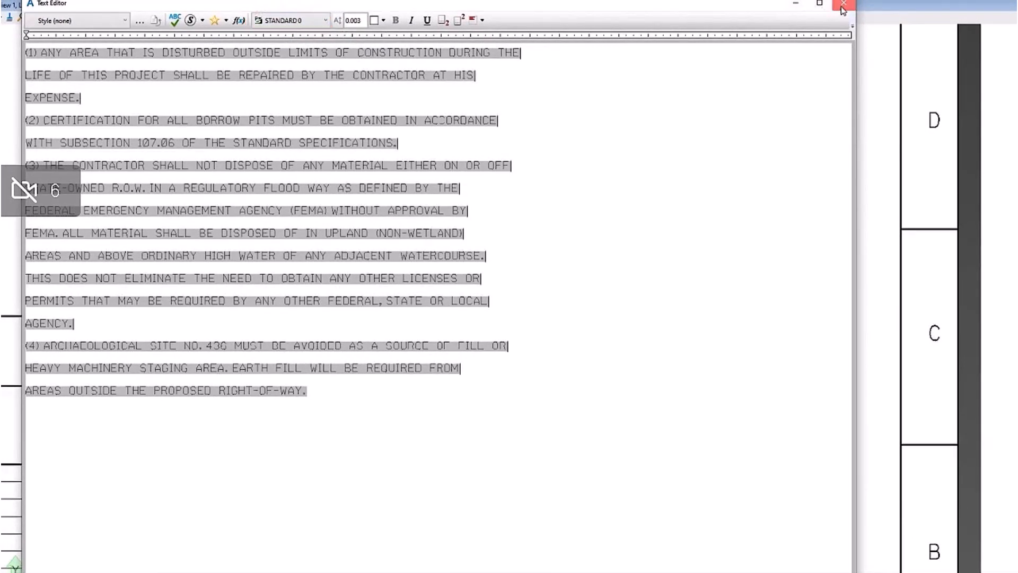
pyautogui.click(843, 5)
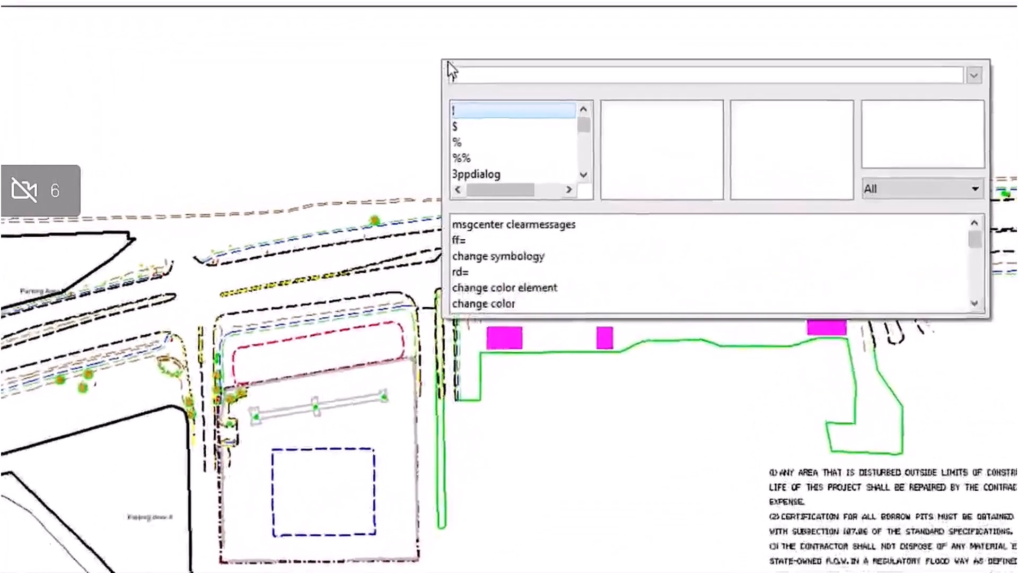
pyautogui.write('\\sh')
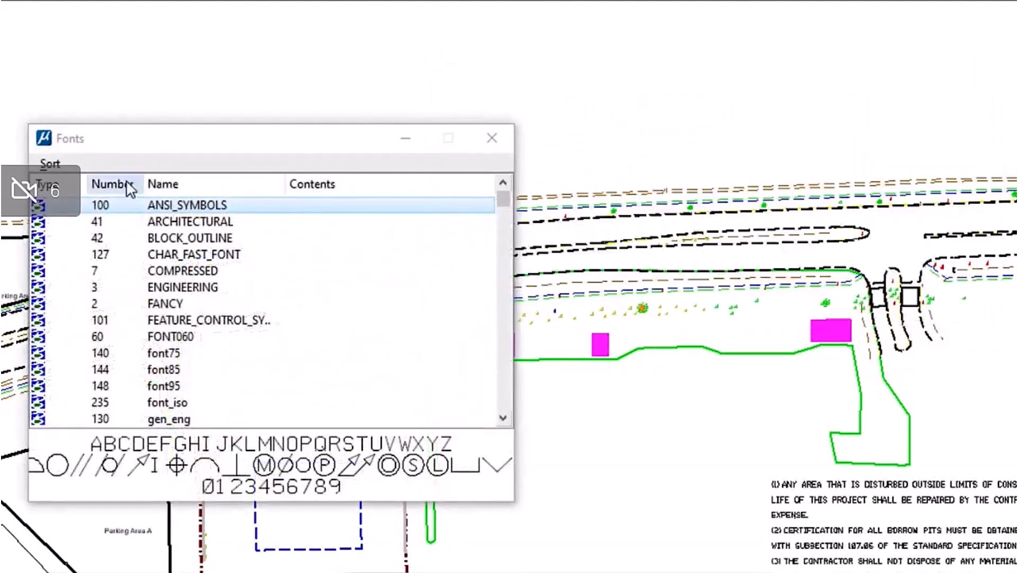
pyautogui.click(49, 162)
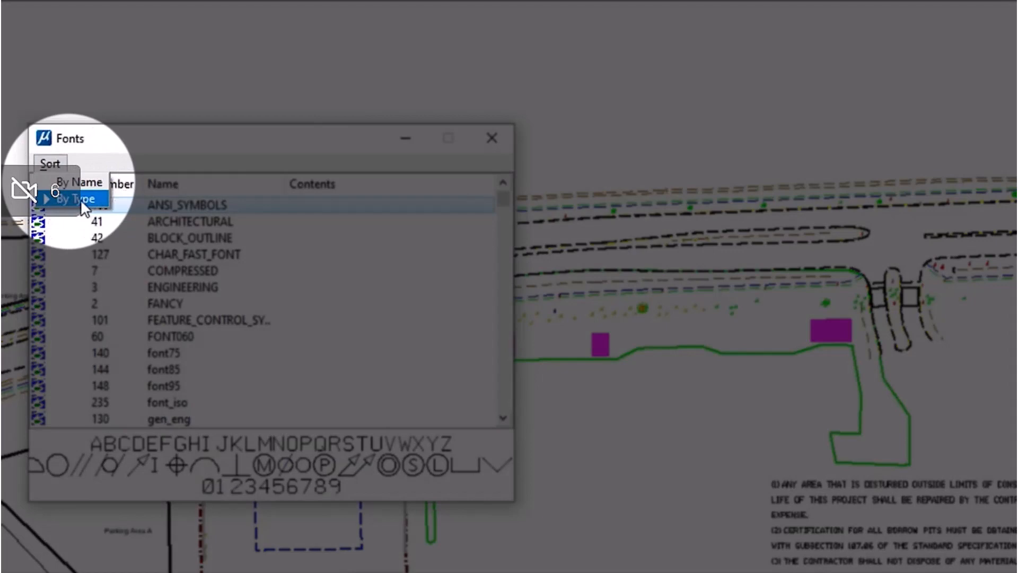
pyautogui.click(75, 198)
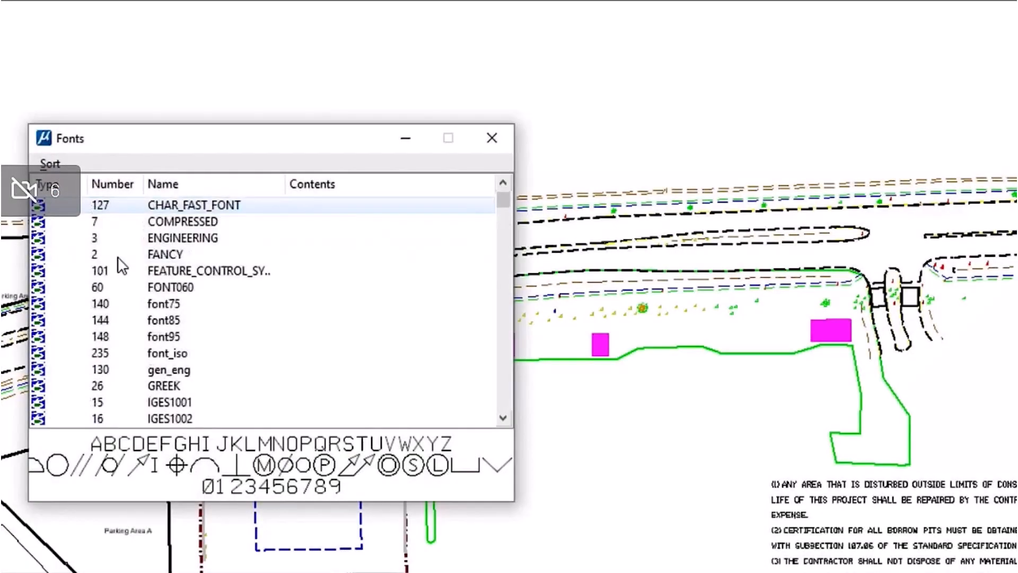
pyautogui.scroll(-3)
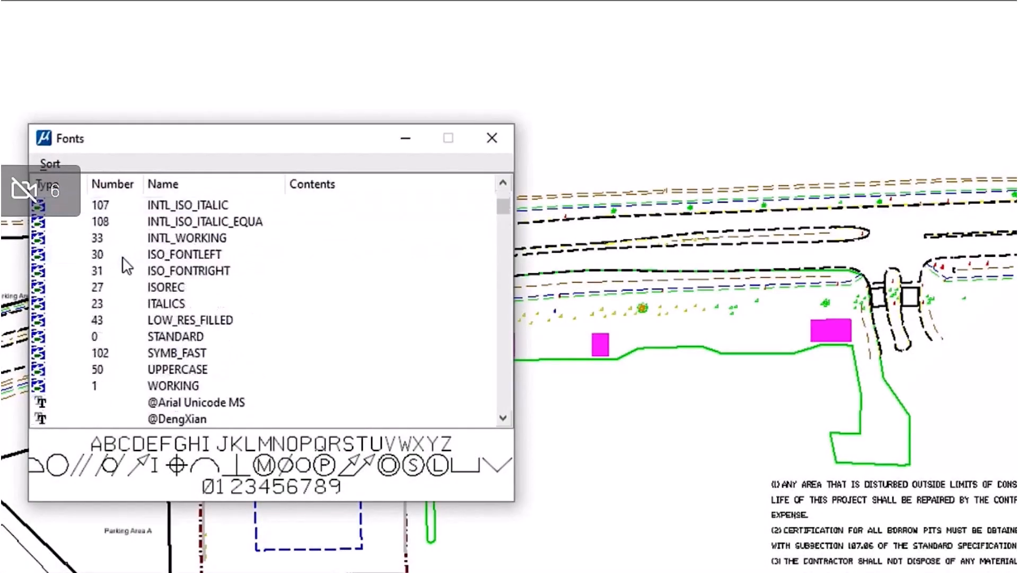
pyautogui.click(165, 303)
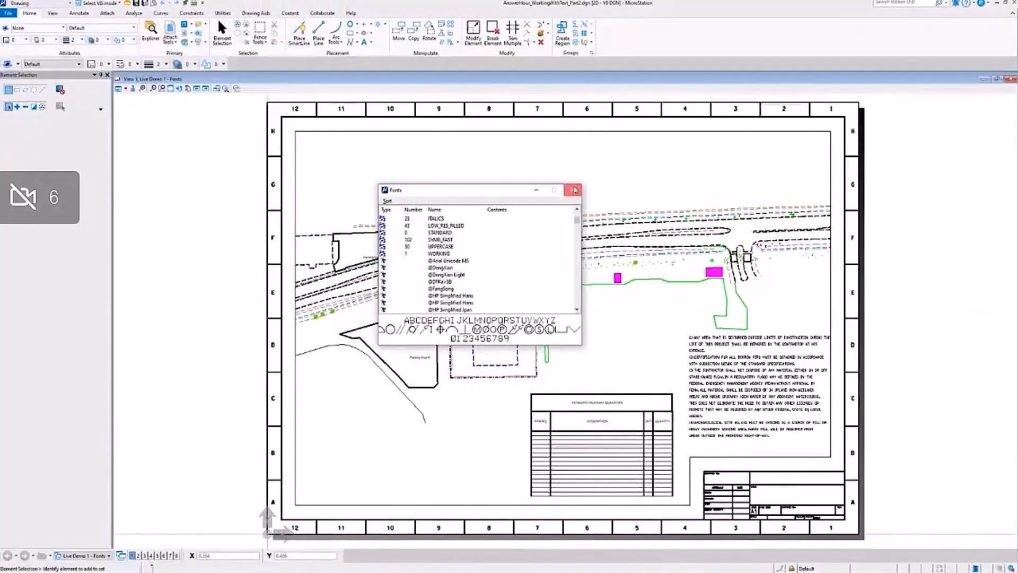
pyautogui.click(574, 189)
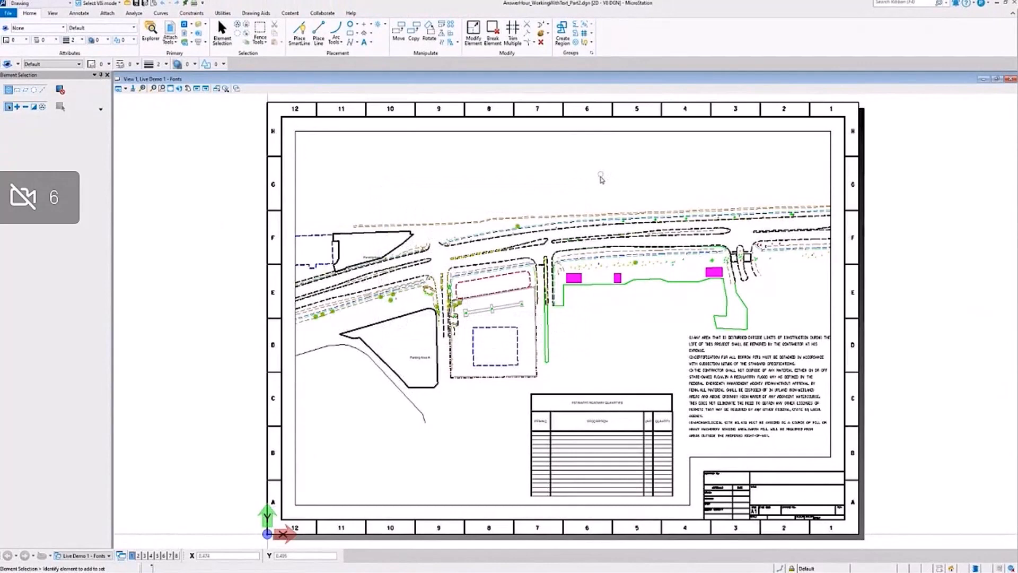
# Inspect the MS_FONTPATH configuration variable with its default and Organization Fonts directories.
pyautogui.click(9, 13)
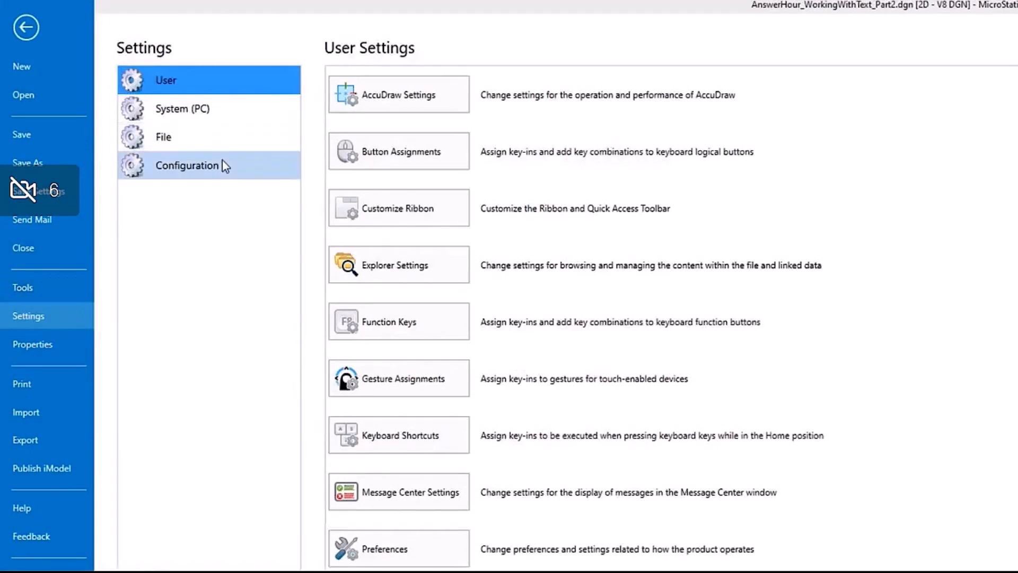
pyautogui.click(186, 165)
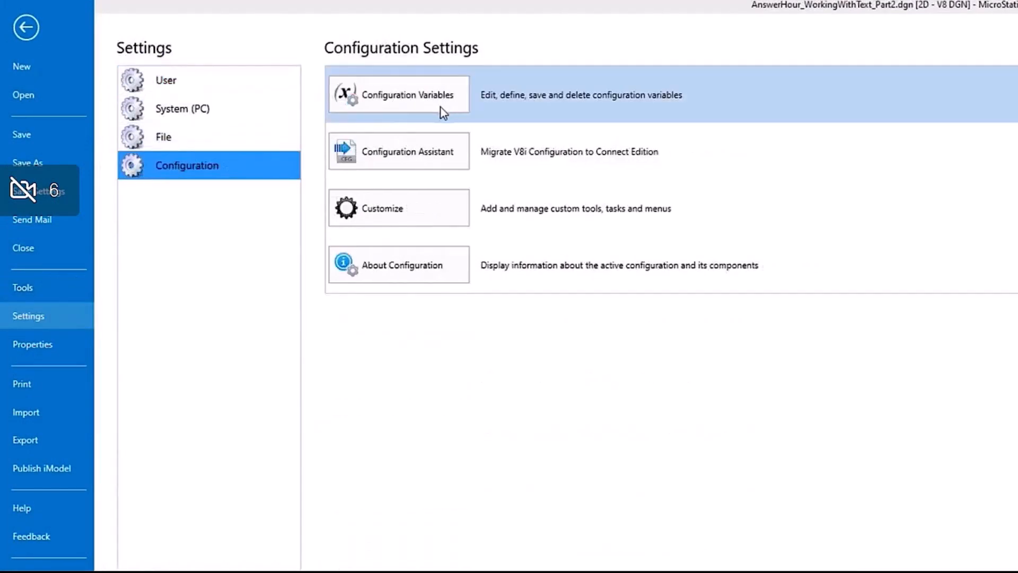
pyautogui.click(399, 95)
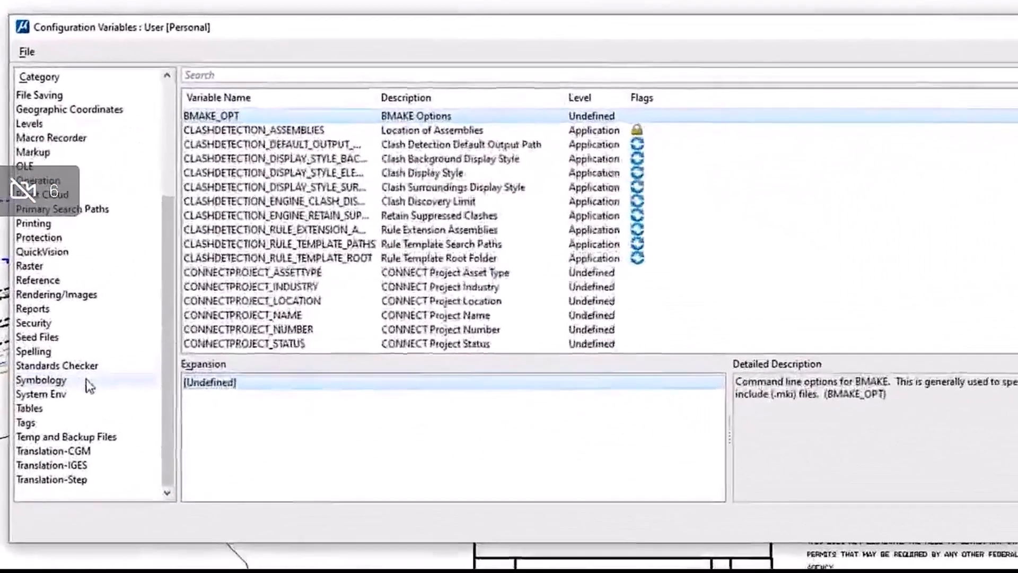
pyautogui.click(42, 380)
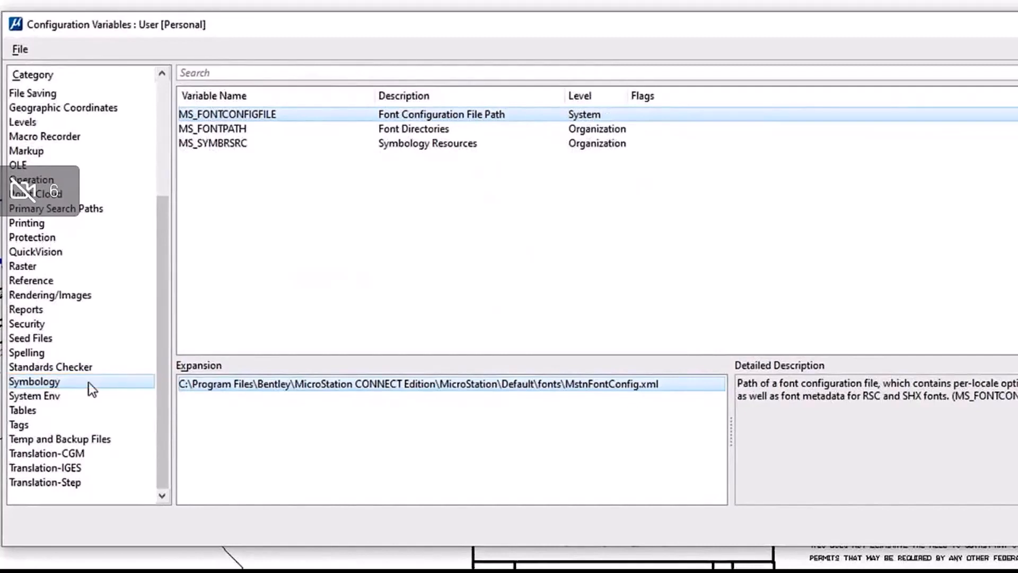
pyautogui.click(212, 127)
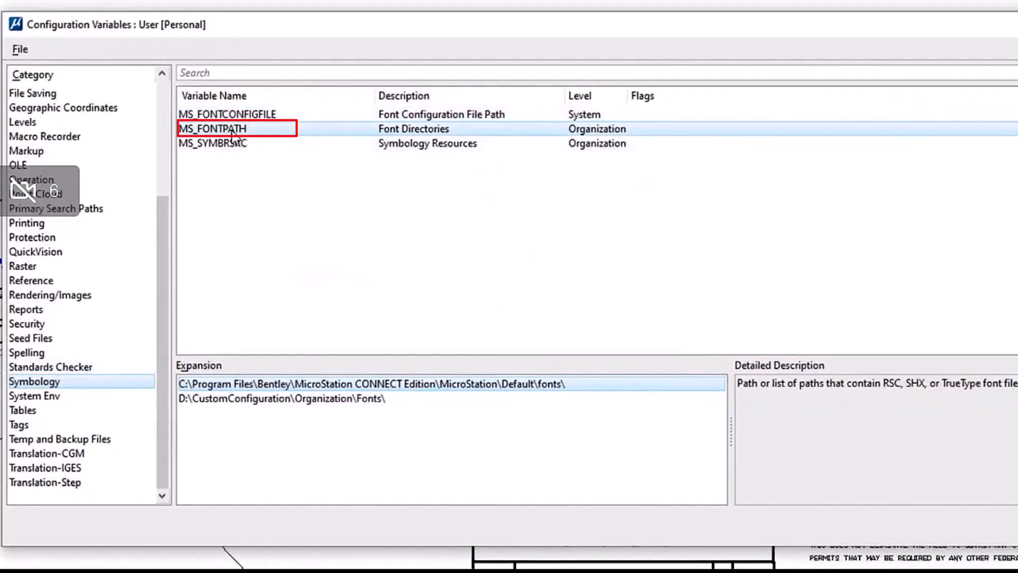
pyautogui.click(212, 143)
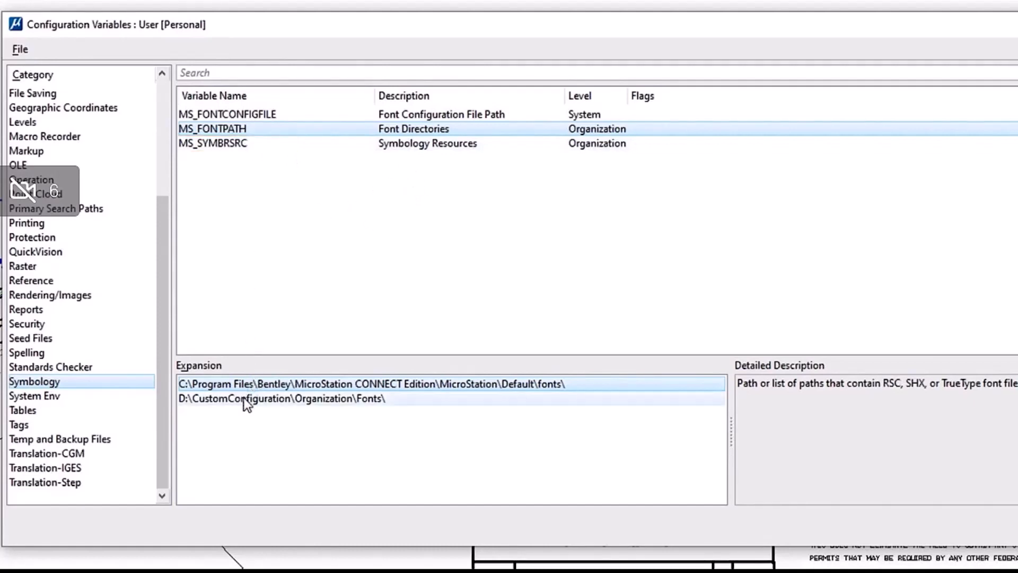
pyautogui.click(281, 398)
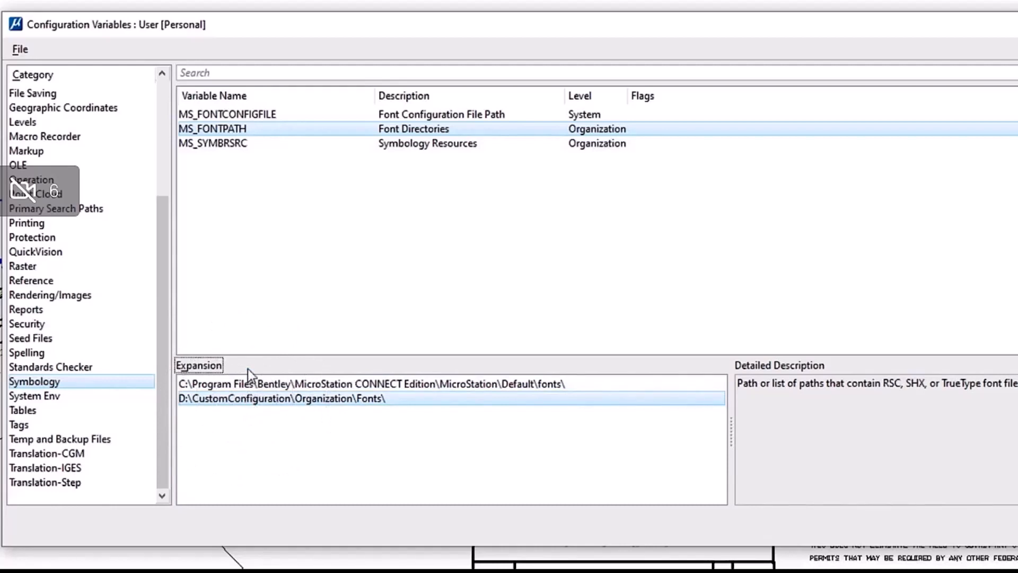
# Inspect the MS_SYMBRSRC symbology resource paths, including the organization path.
pyautogui.click(212, 143)
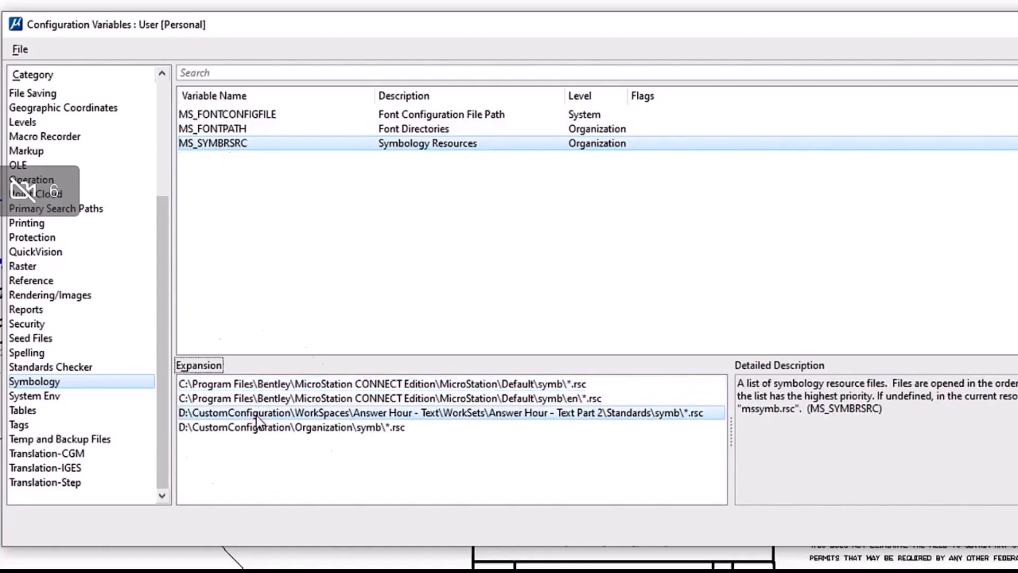
pyautogui.click(292, 426)
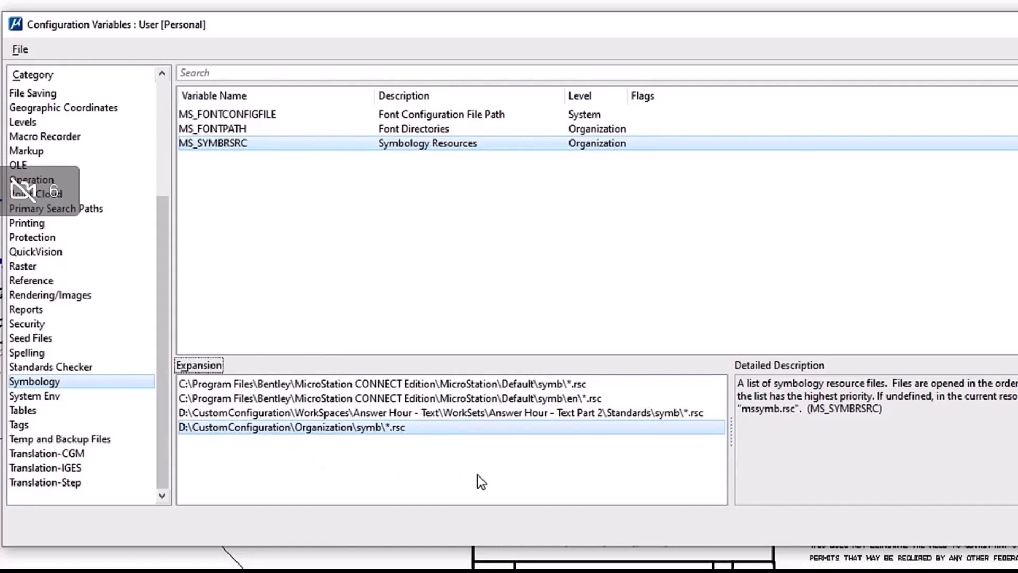
pyautogui.click(212, 127)
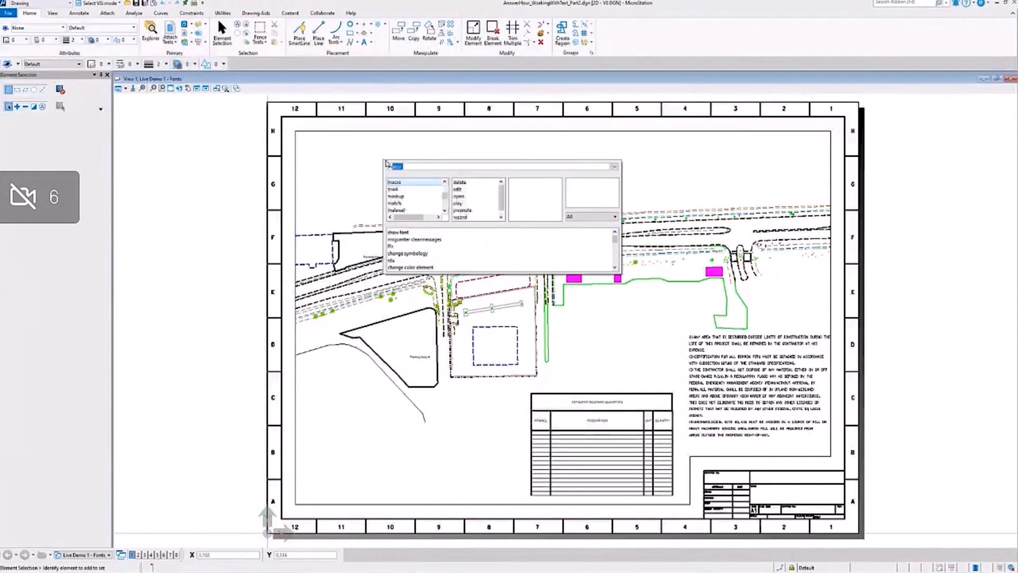
# Load the fontutilities MDL add-in by key-in and bring up the Font Utilities dialog.
pyautogui.write('mdl load ve')
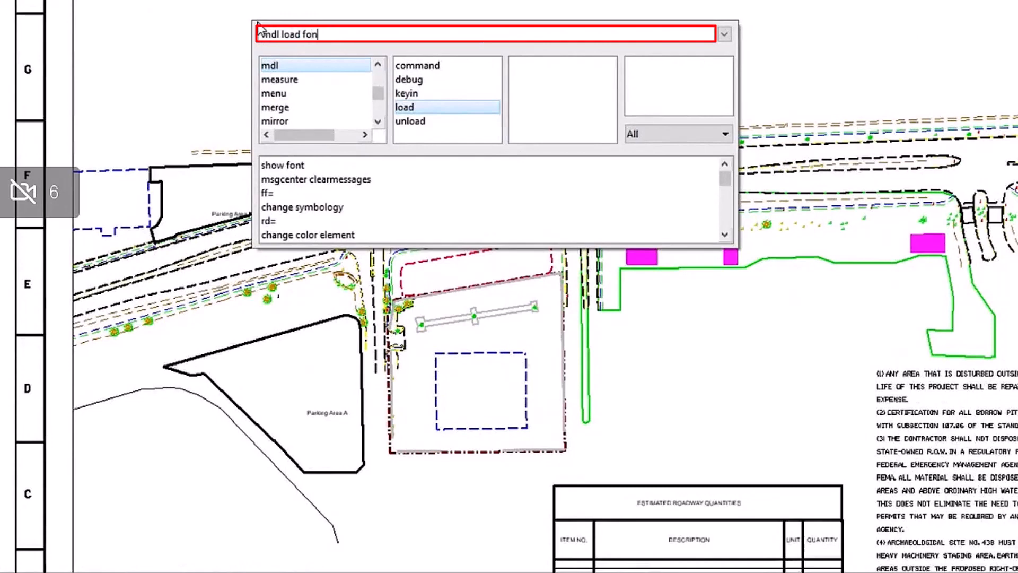
pyautogui.write('tutilities')
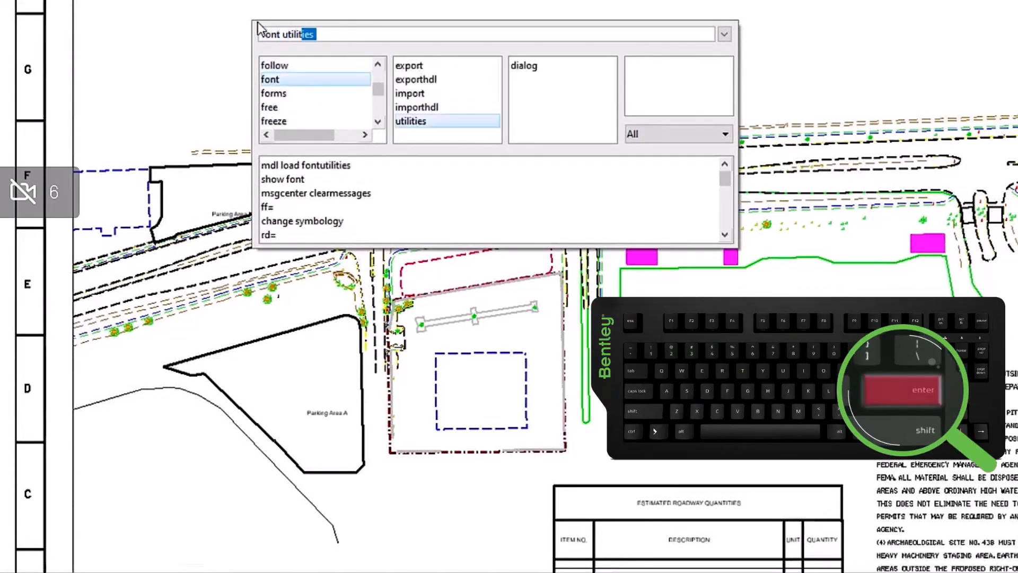
pyautogui.click(524, 64)
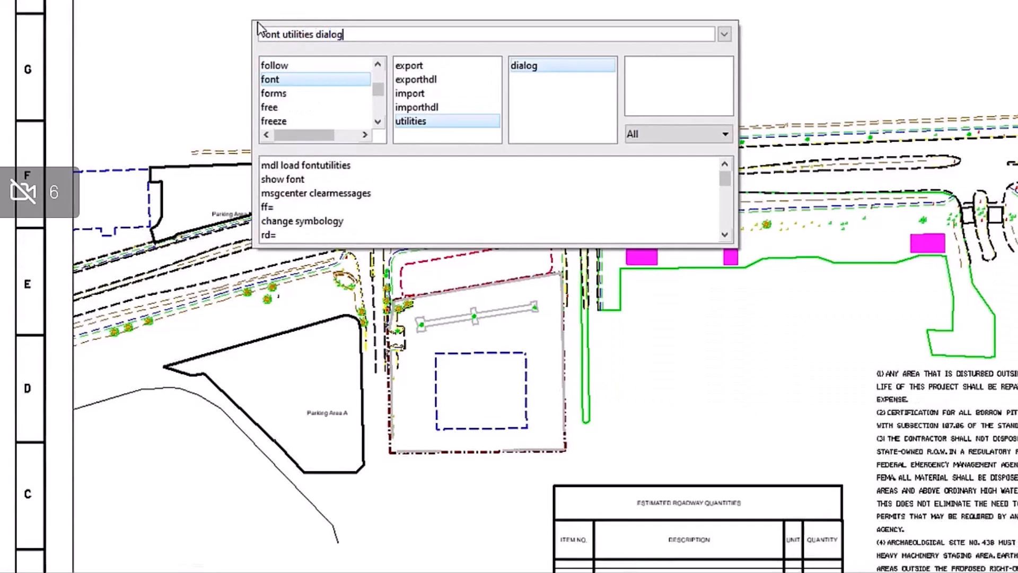
pyautogui.press('enter')
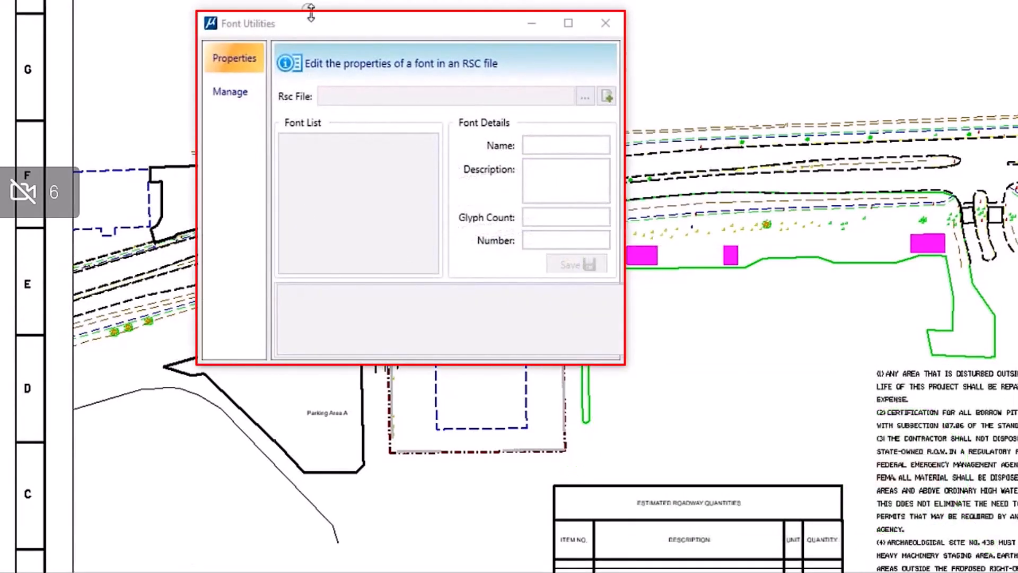
# Browse to the Desktop and load a custom CustomFonts RSC file into Font Utilities Properties.
pyautogui.click(583, 96)
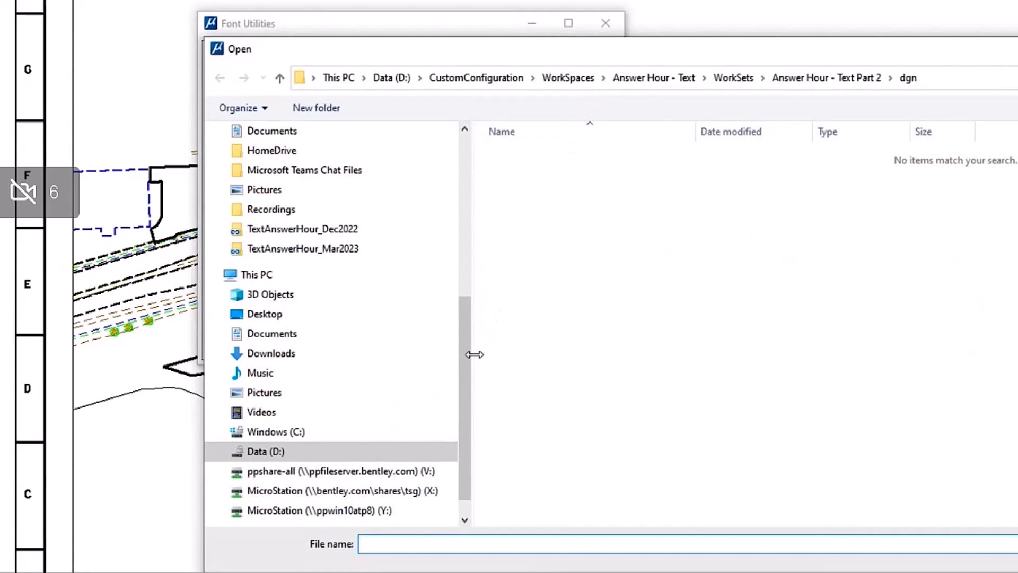
pyautogui.click(292, 451)
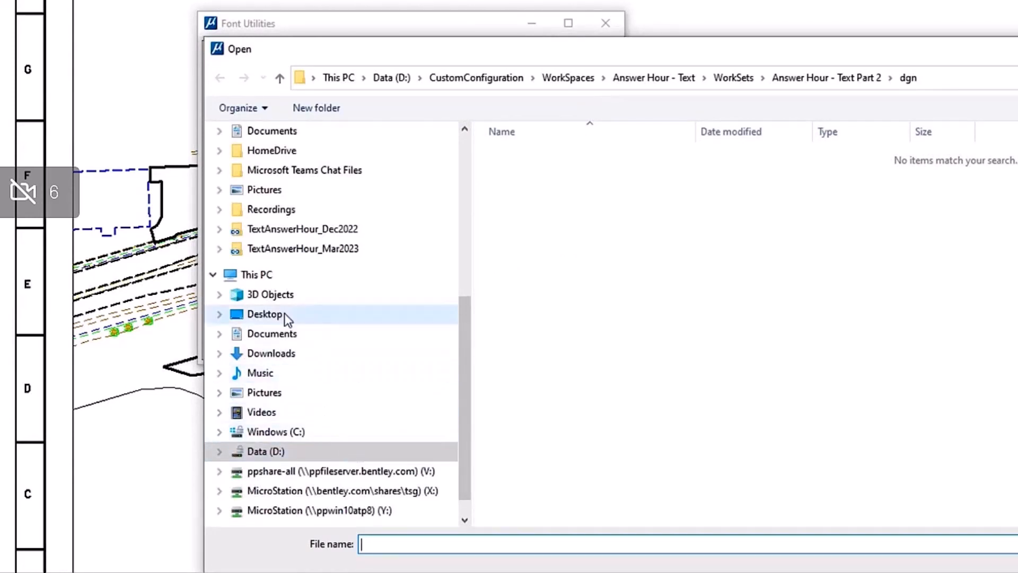
pyautogui.click(264, 313)
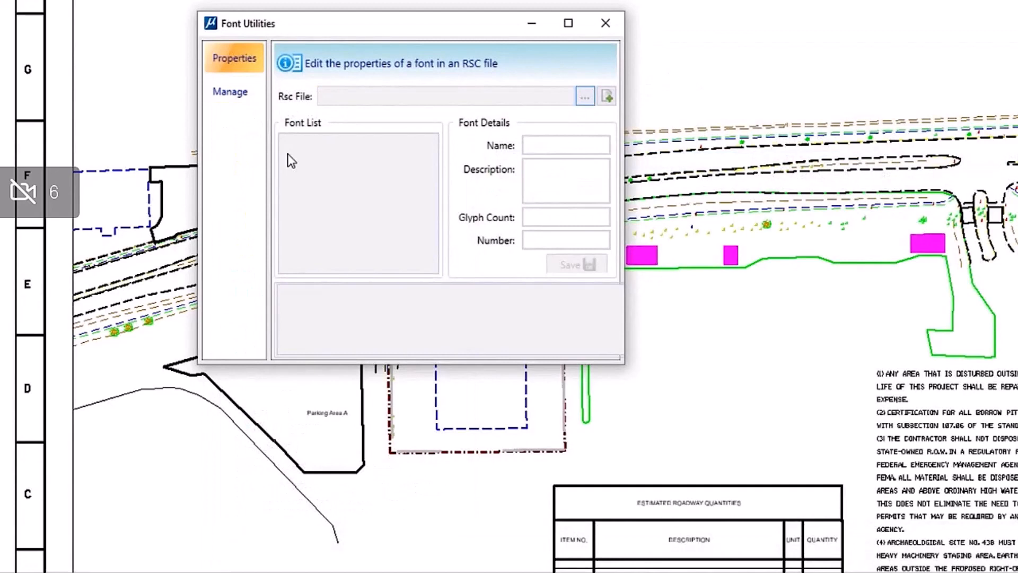
pyautogui.moveTo(328, 64)
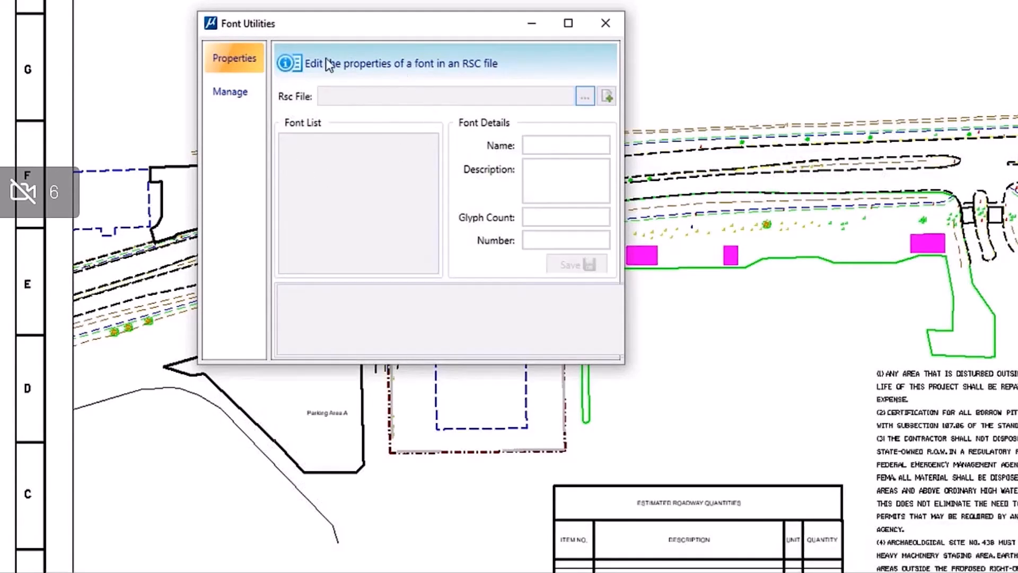
pyautogui.click(231, 91)
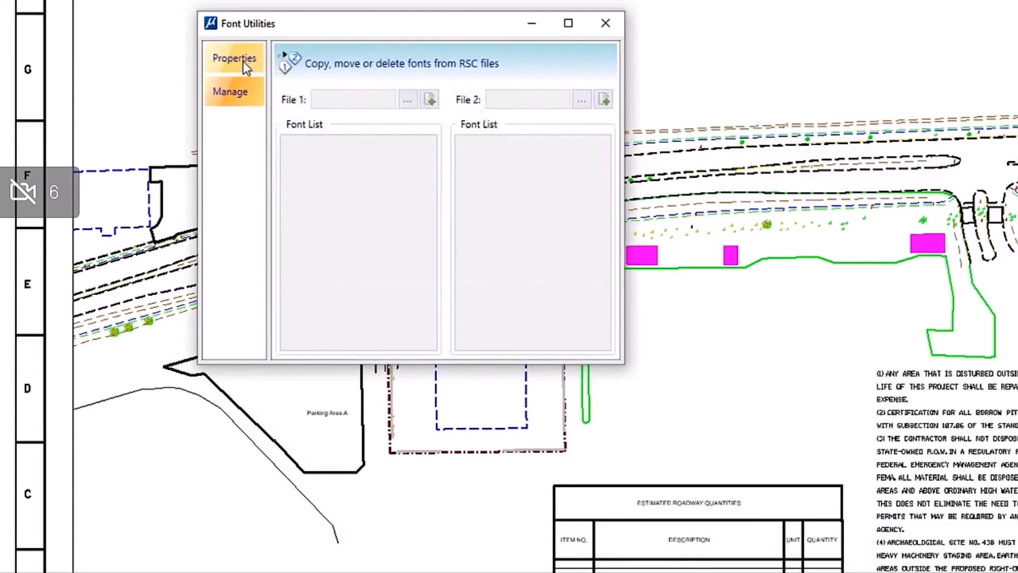
pyautogui.click(407, 99)
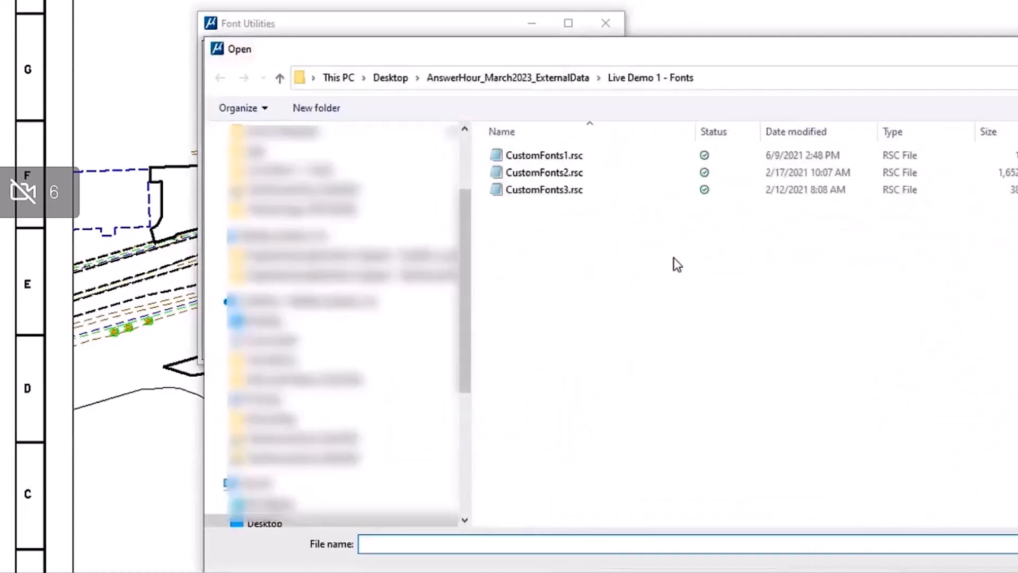
pyautogui.doubleClick(544, 171)
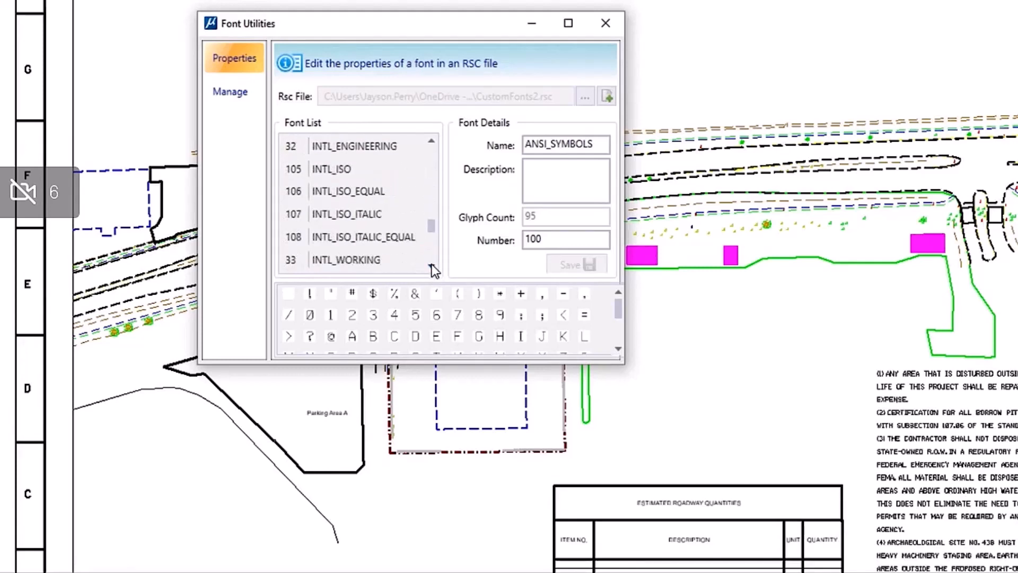
# Locate font 73 Swiss in the RSC font list and inspect its details.
pyautogui.scroll(-3)
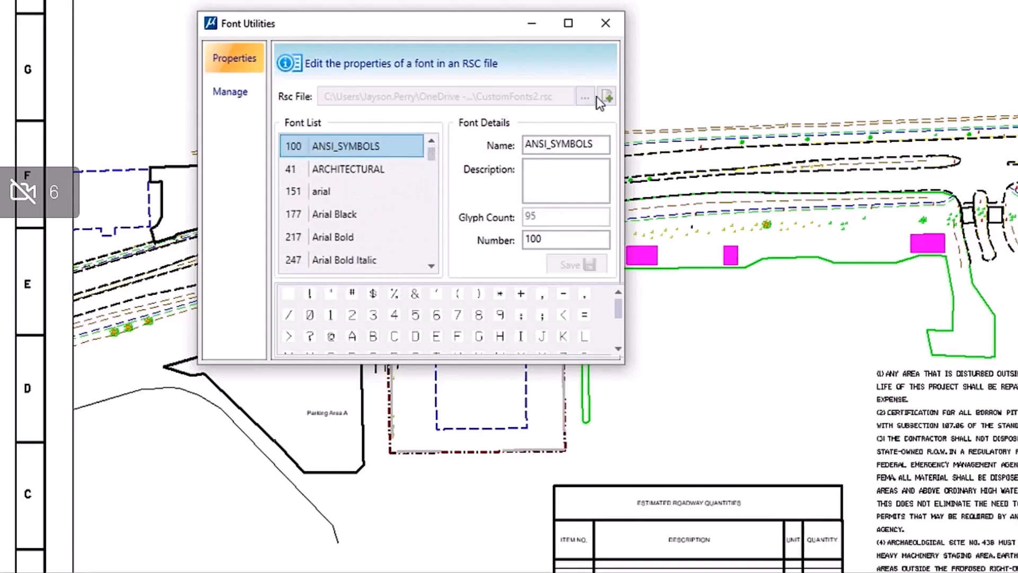
pyautogui.click(584, 96)
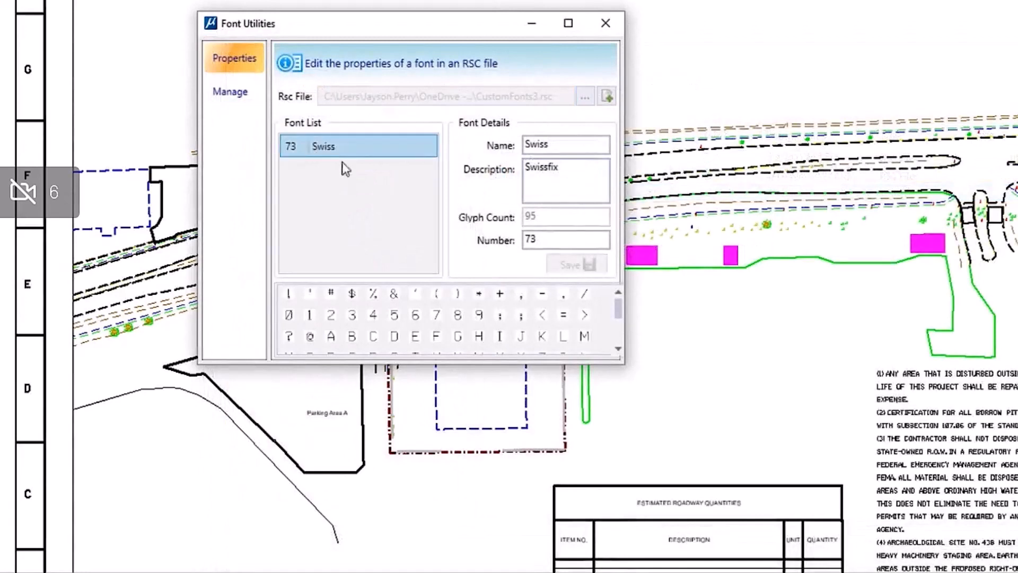
pyautogui.click(356, 145)
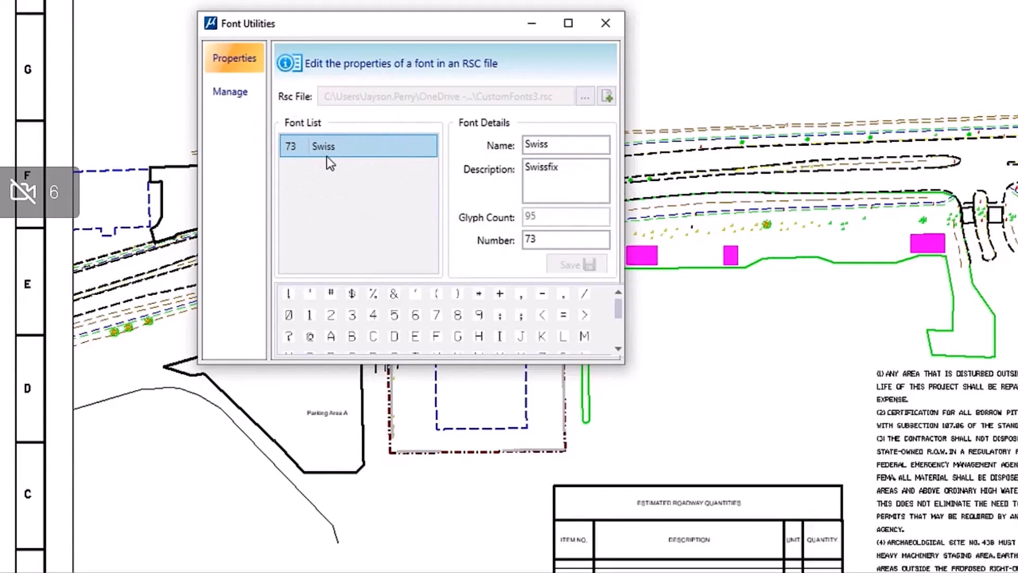
pyautogui.click(230, 91)
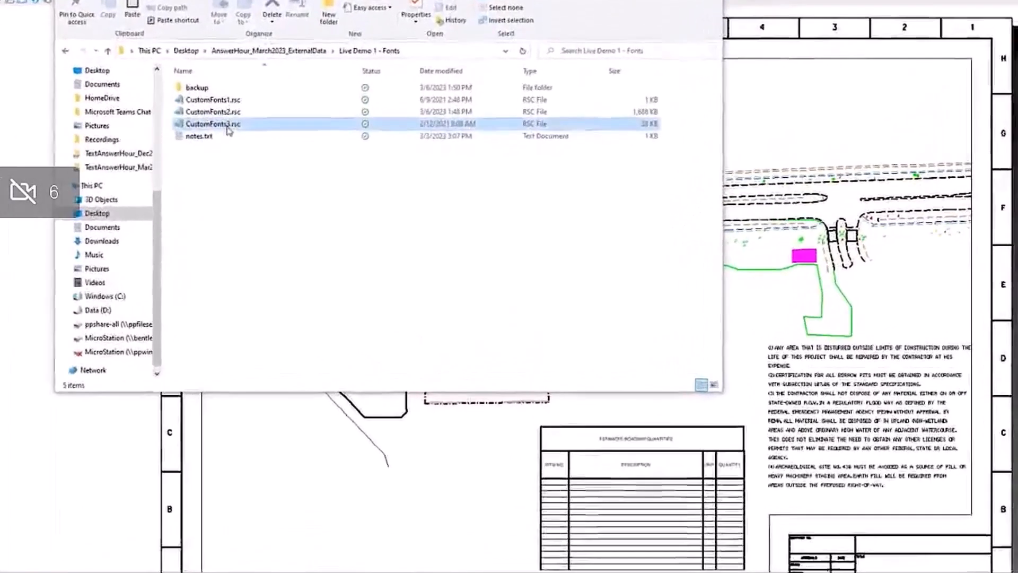
# Copy CustomFonts3.rsc into the empty D:\CustomConfiguration\Organization\Fonts folder.
pyautogui.rightClick(212, 124)
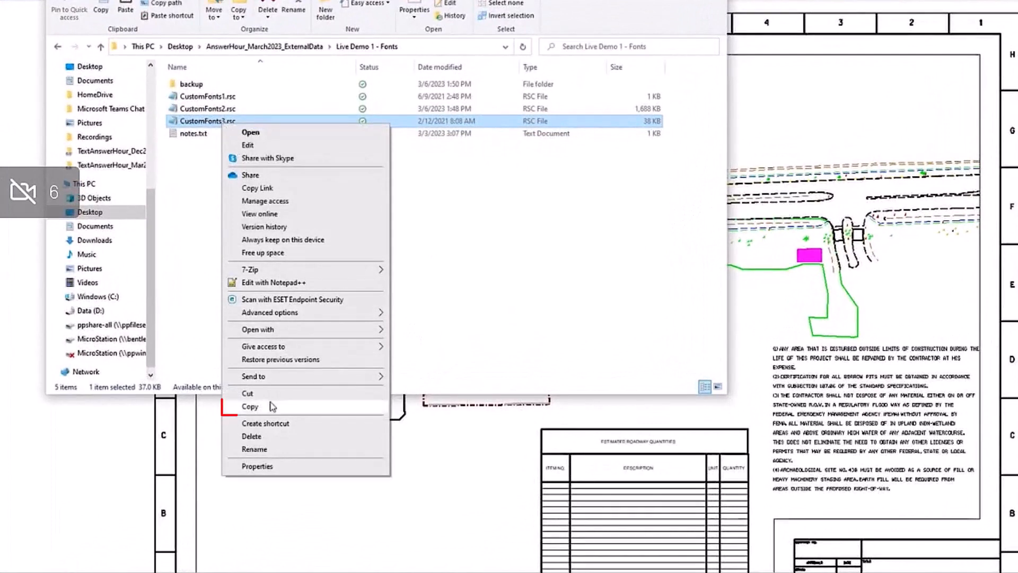
pyautogui.click(249, 406)
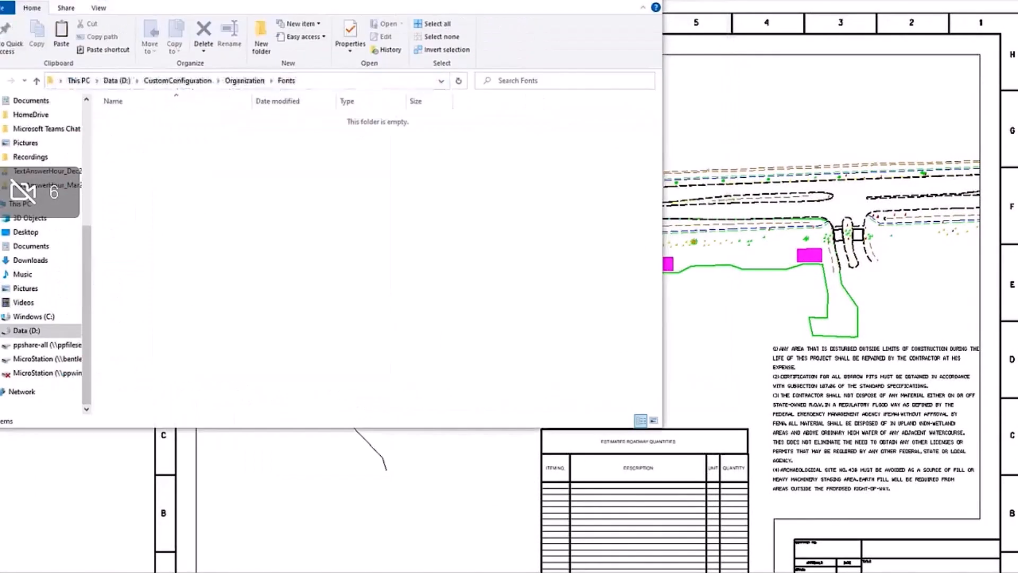
pyautogui.click(260, 81)
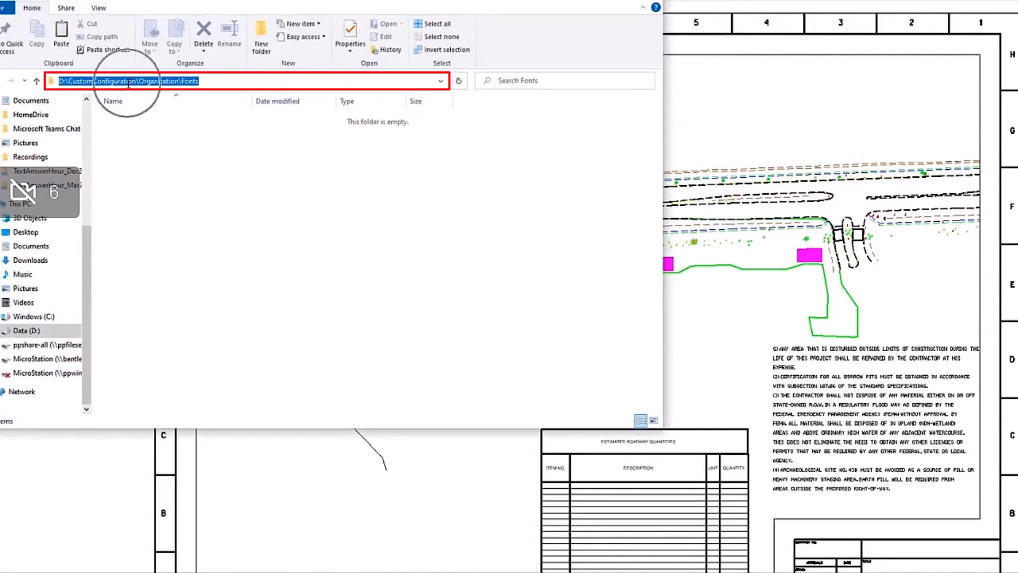
pyautogui.rightClick(267, 202)
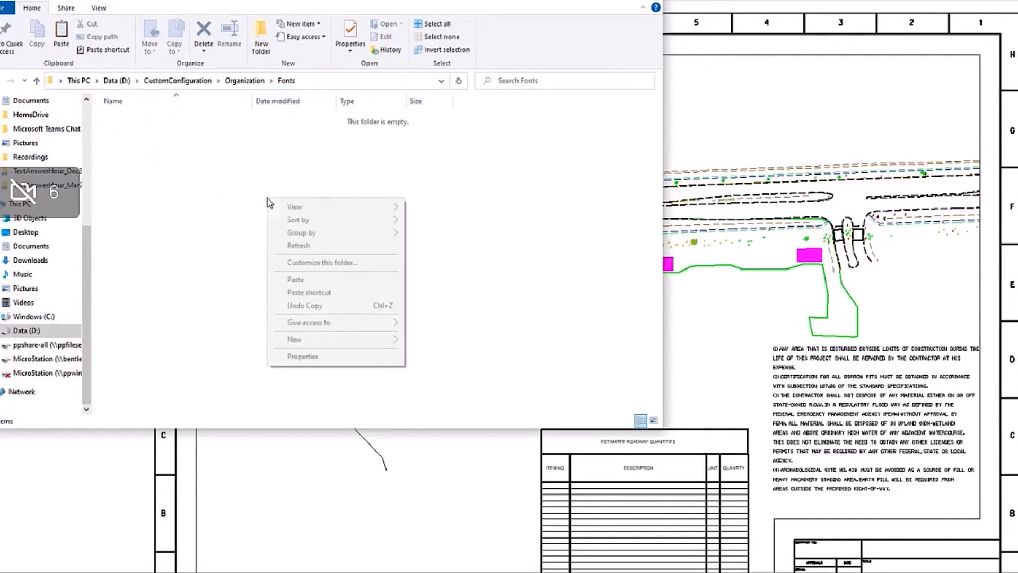
pyautogui.click(294, 279)
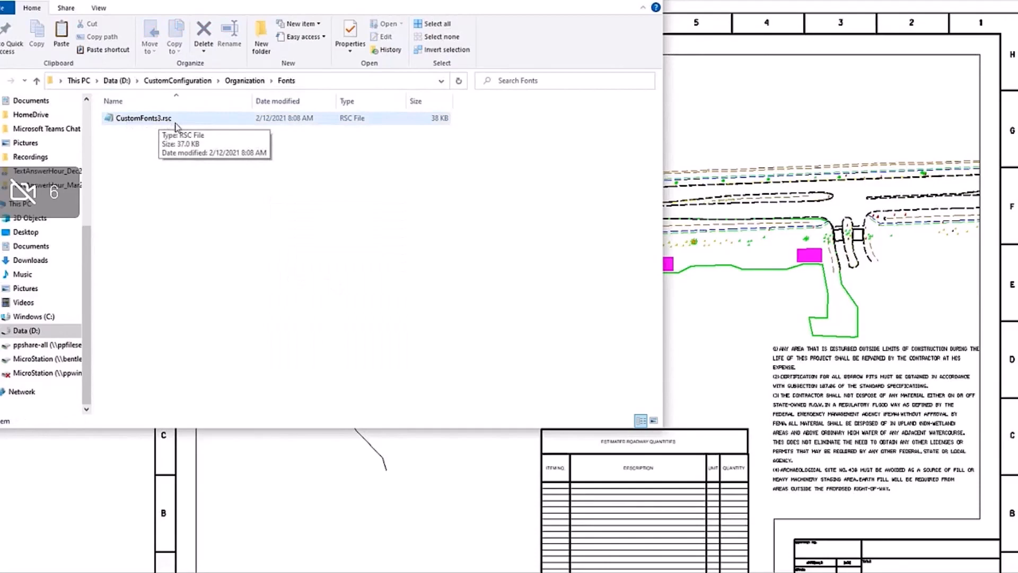
pyautogui.moveTo(439, 139)
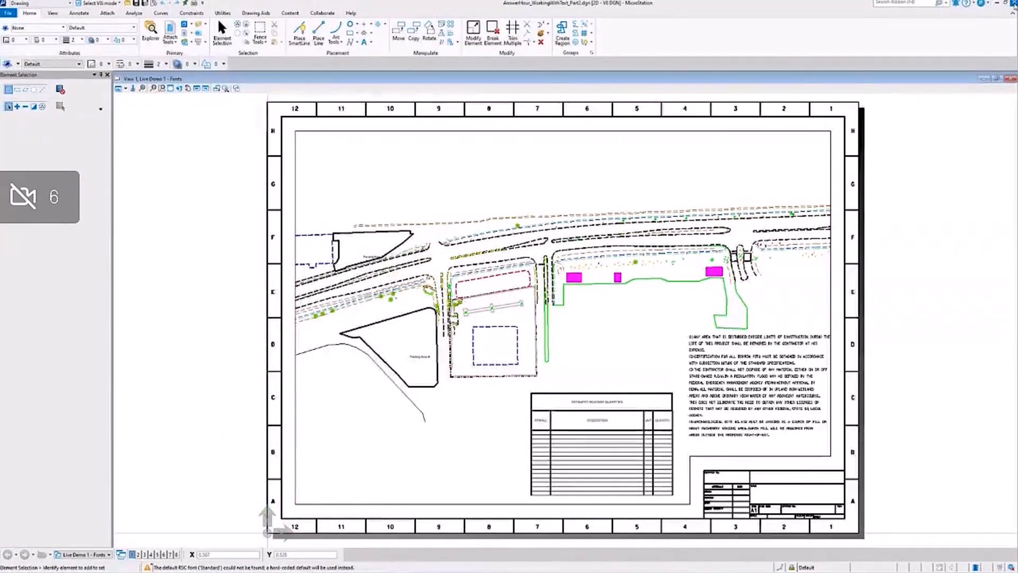
# Edit the notes text and confirm its font dropdown shows Swiss 73 among the available fonts.
pyautogui.click(8, 13)
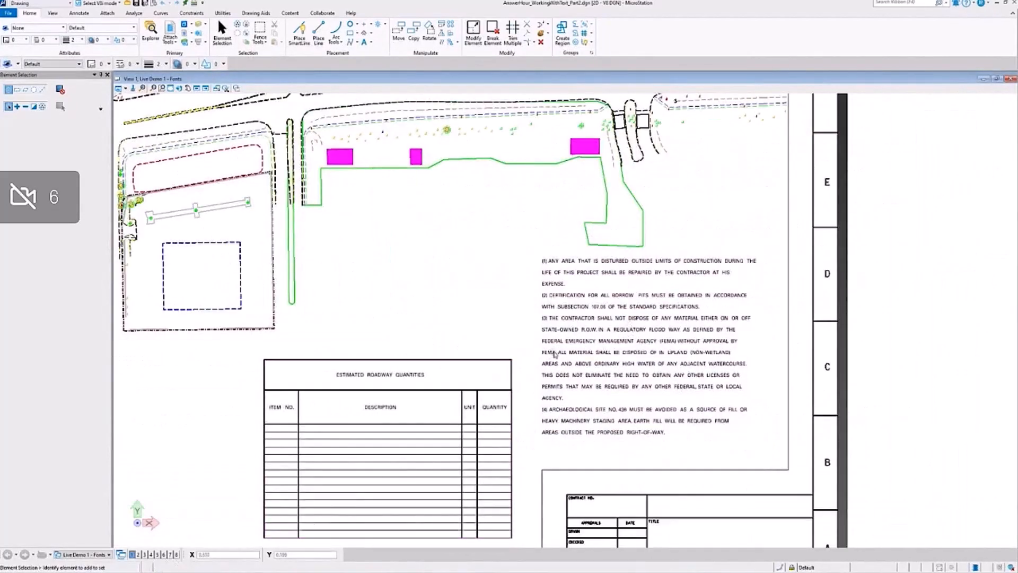
pyautogui.doubleClick(642, 344)
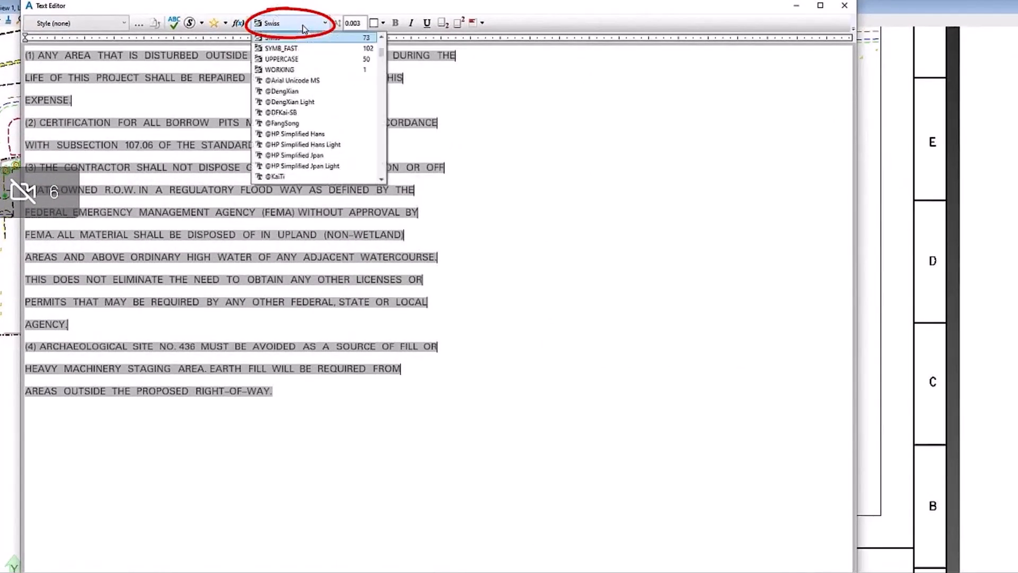
pyautogui.click(271, 23)
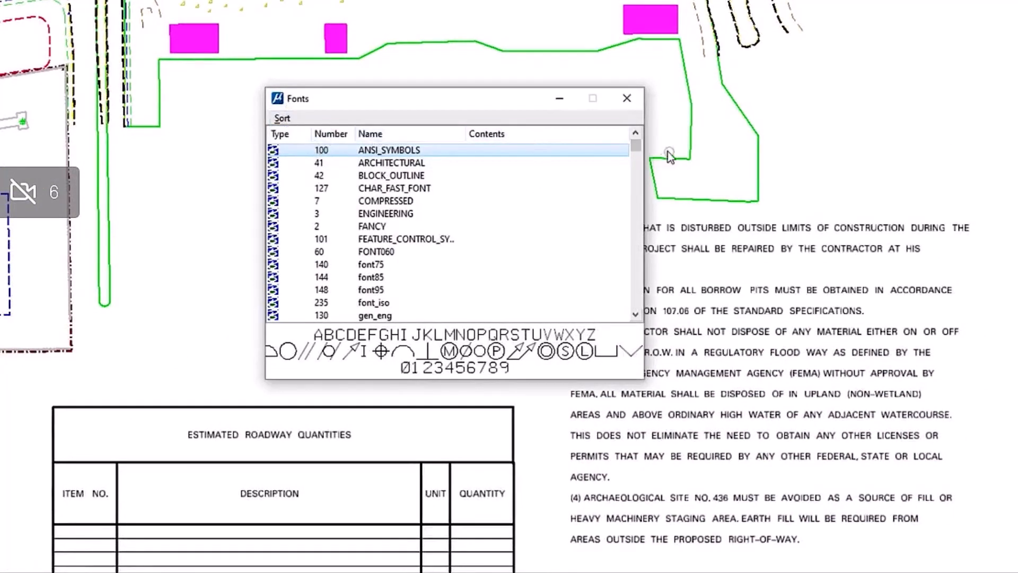
pyautogui.scroll(-3)
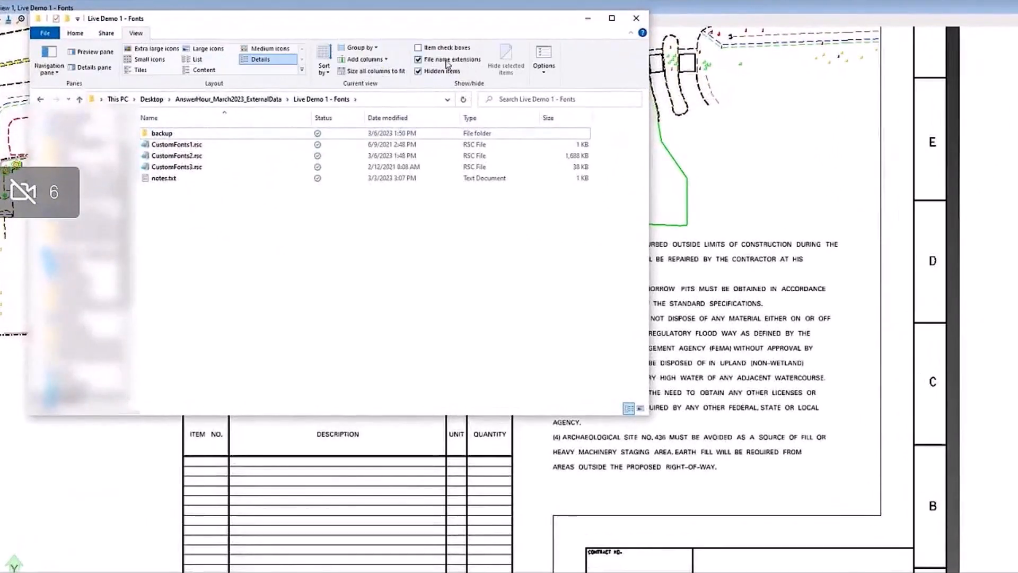
pyautogui.click(419, 59)
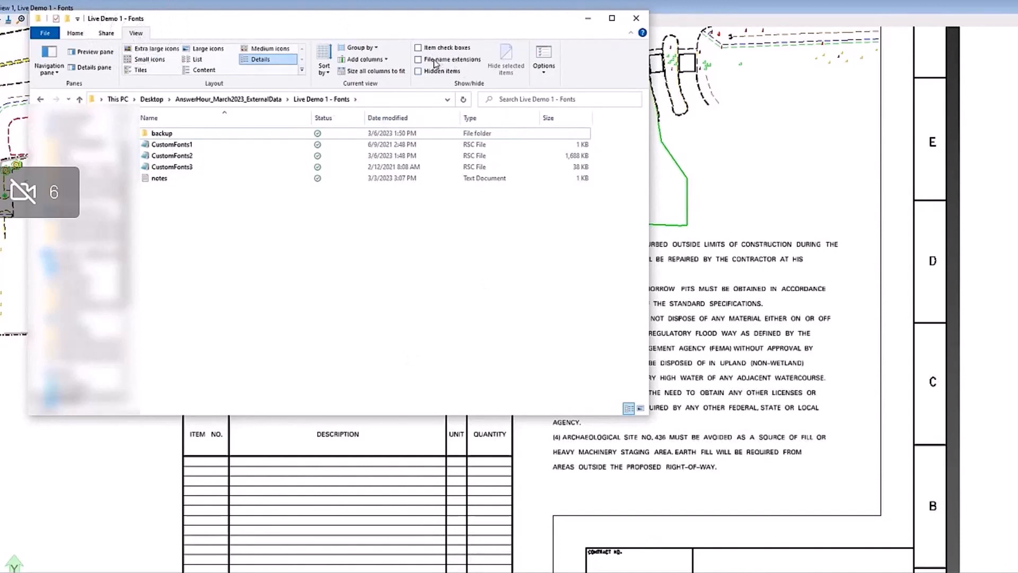
pyautogui.moveTo(434, 59)
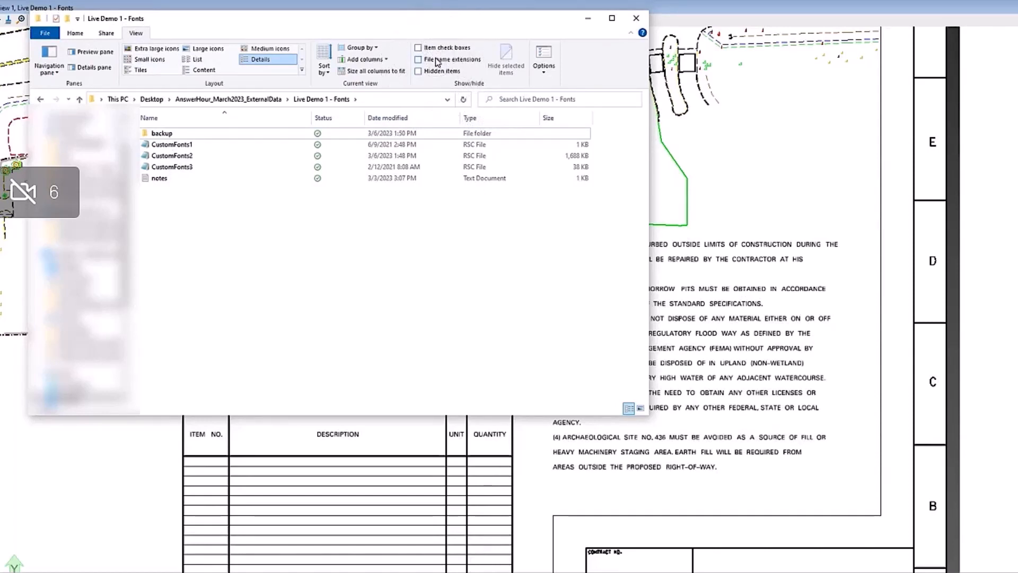
pyautogui.click(418, 58)
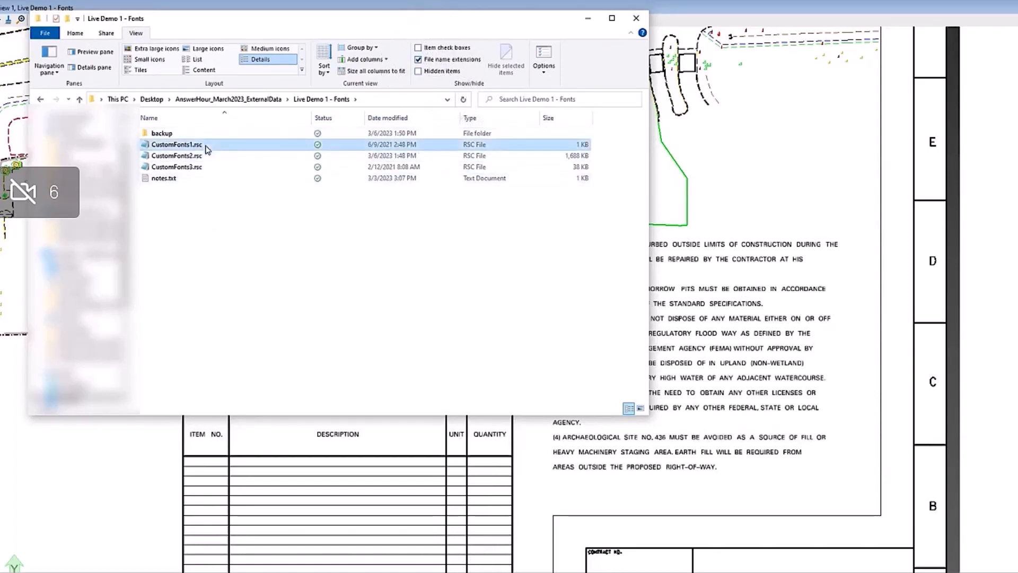
pyautogui.click(176, 167)
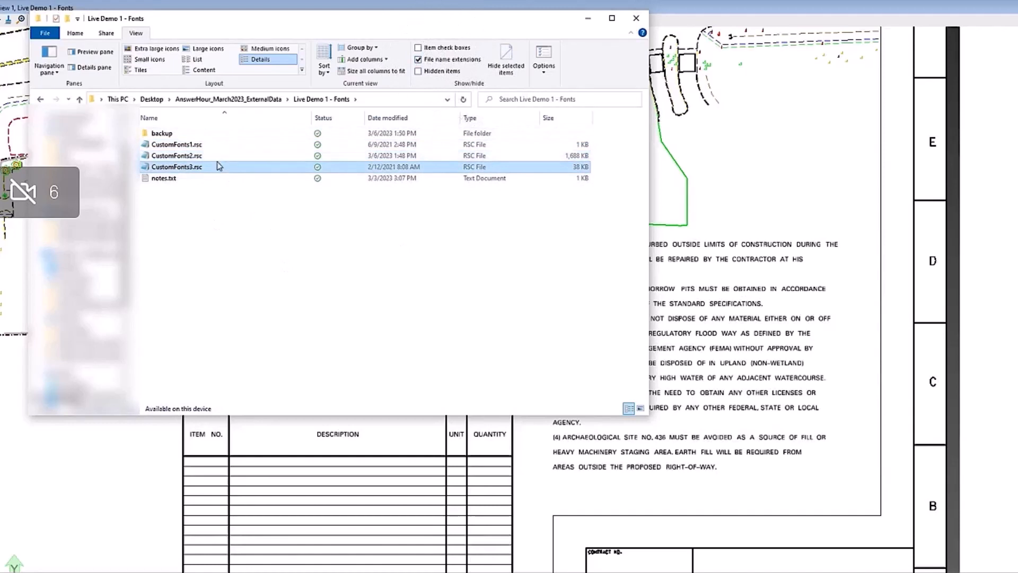
pyautogui.moveTo(481, 154)
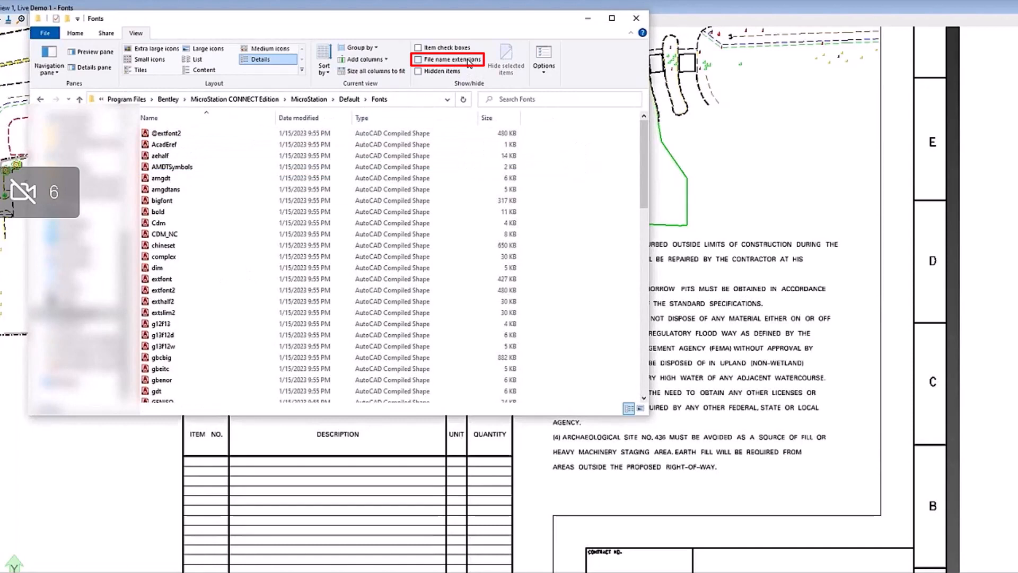
# Show file name extensions to reveal the .shx AutoCAD shape fonts in the default Fonts folder.
pyautogui.click(418, 59)
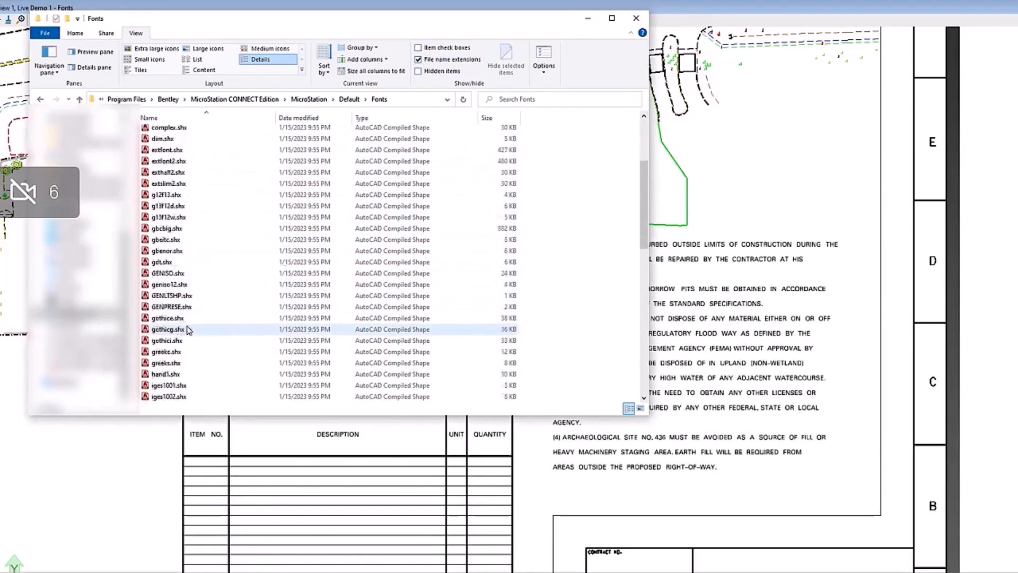
pyautogui.scroll(-3)
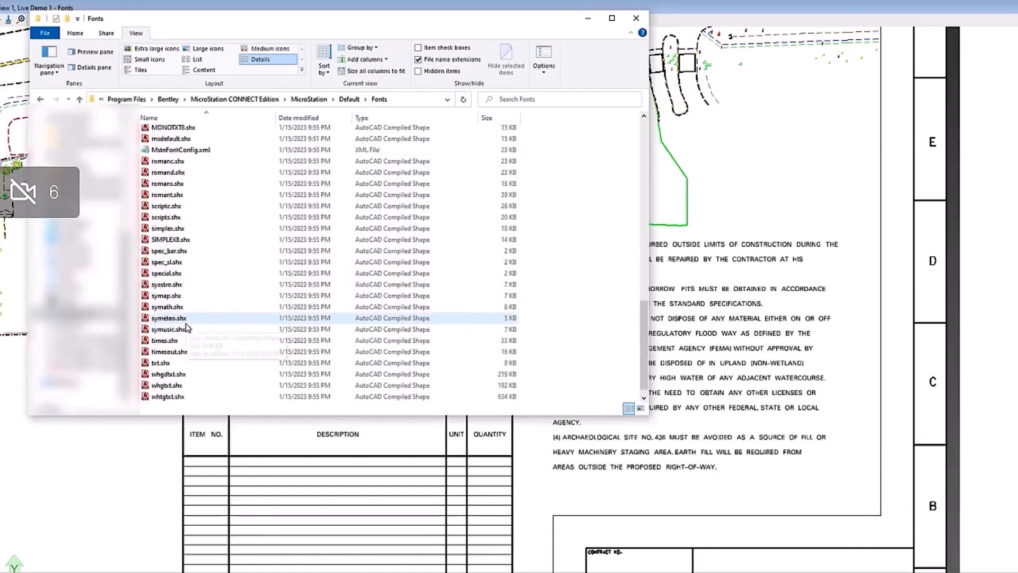
pyautogui.scroll(3)
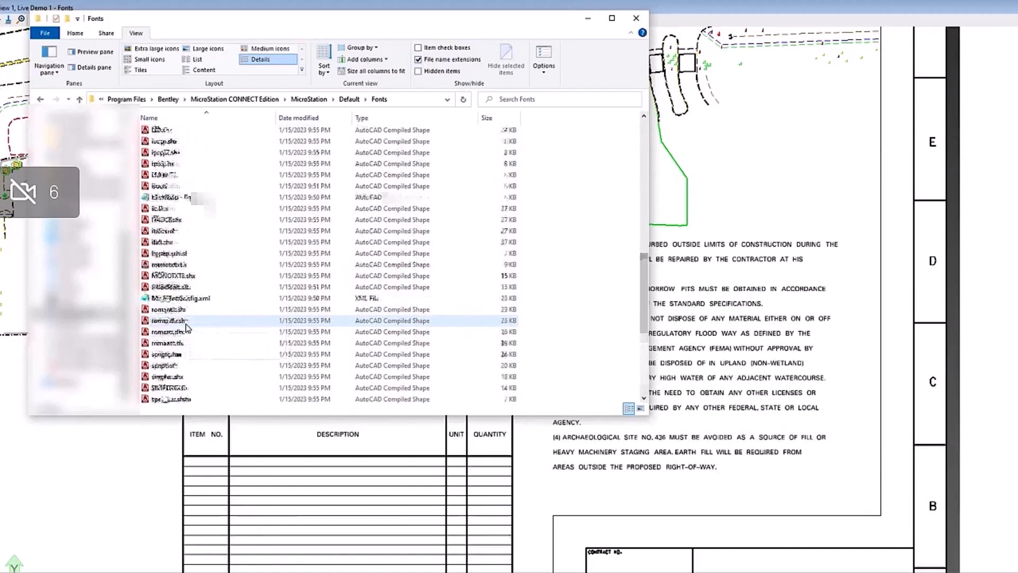
pyautogui.scroll(3)
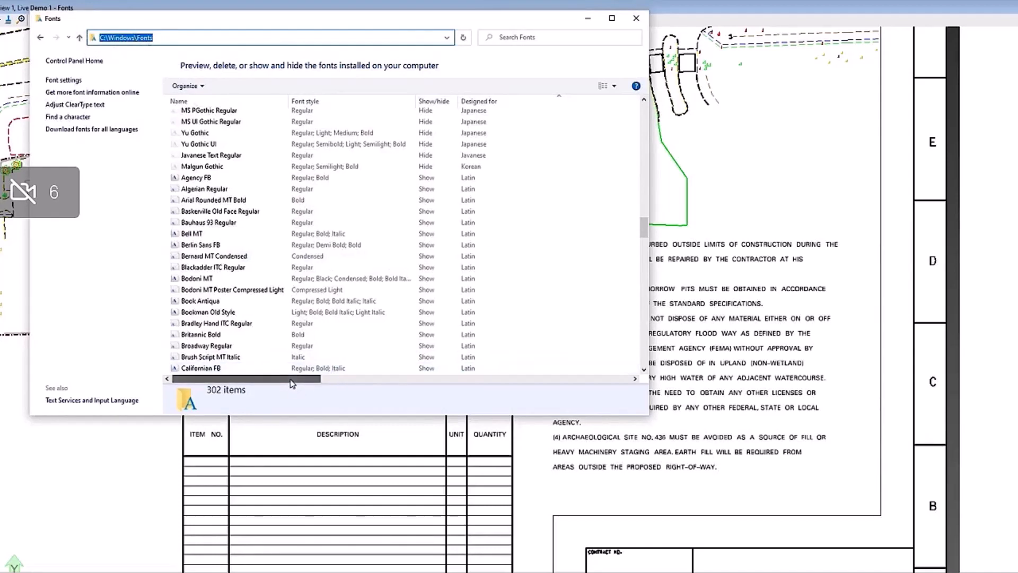
# Add Font file names and Font version columns to C:\Windows\Fonts and select a font.
pyautogui.rightClick(178, 101)
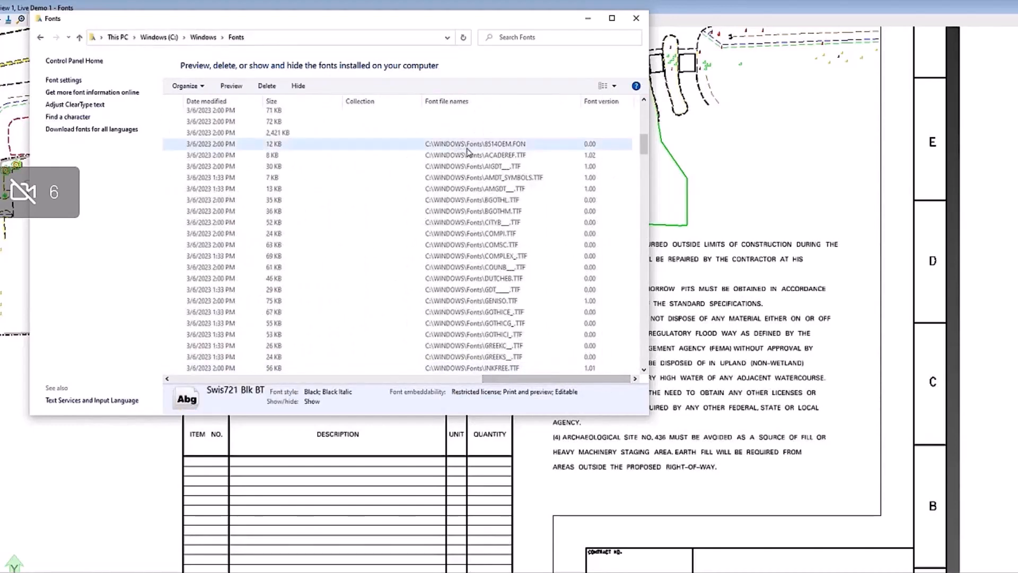
pyautogui.click(474, 166)
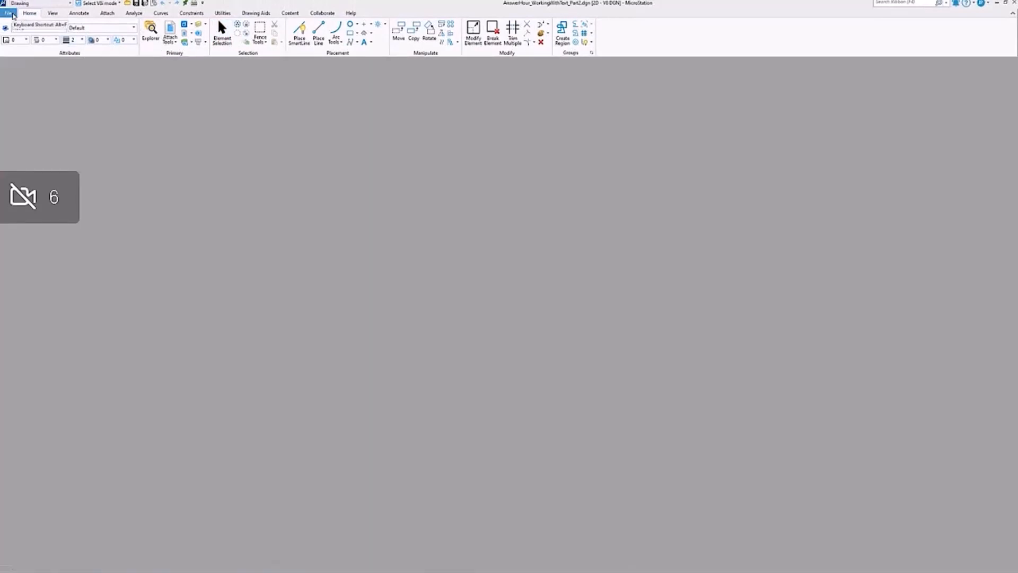
# In Save As DWG options, set the Fonts SHX Output Directory to the workset dgn folder.
pyautogui.click(9, 12)
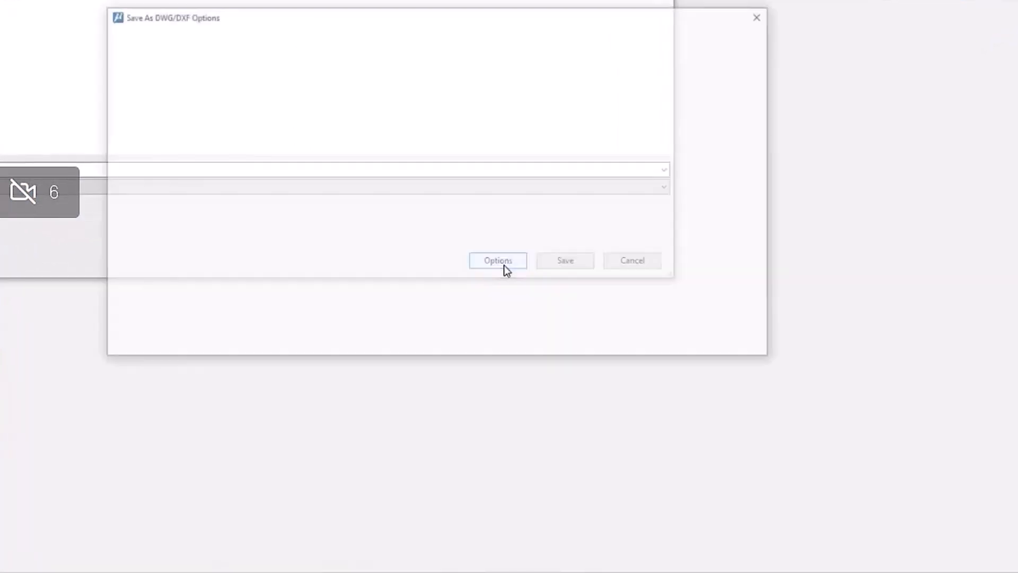
pyautogui.click(497, 260)
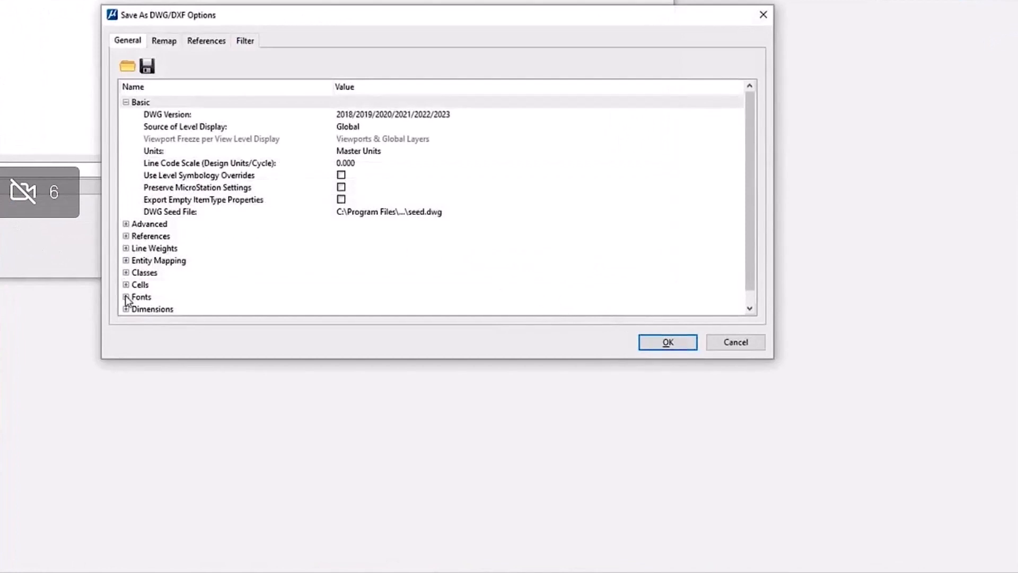
pyautogui.click(126, 297)
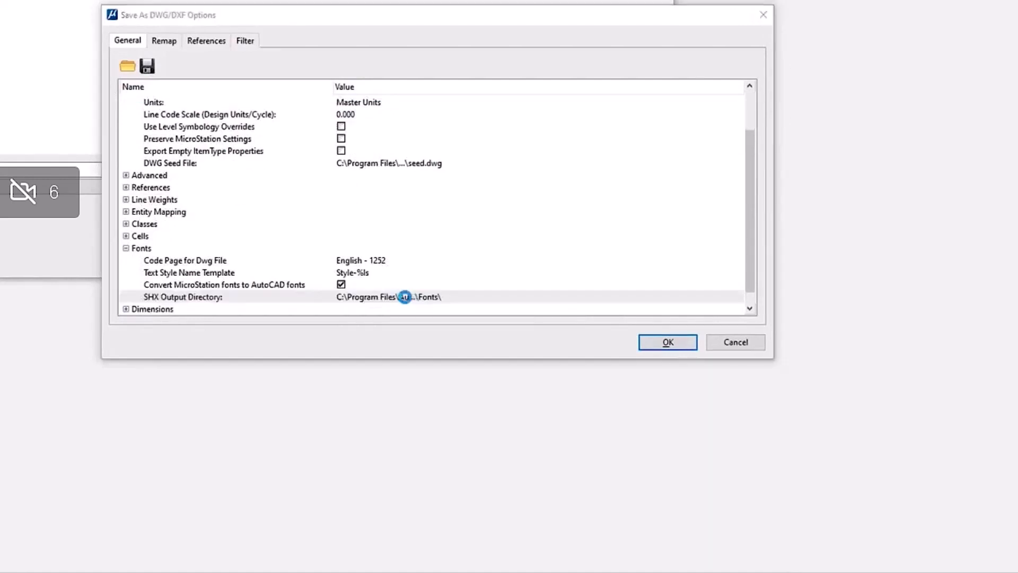
pyautogui.click(405, 296)
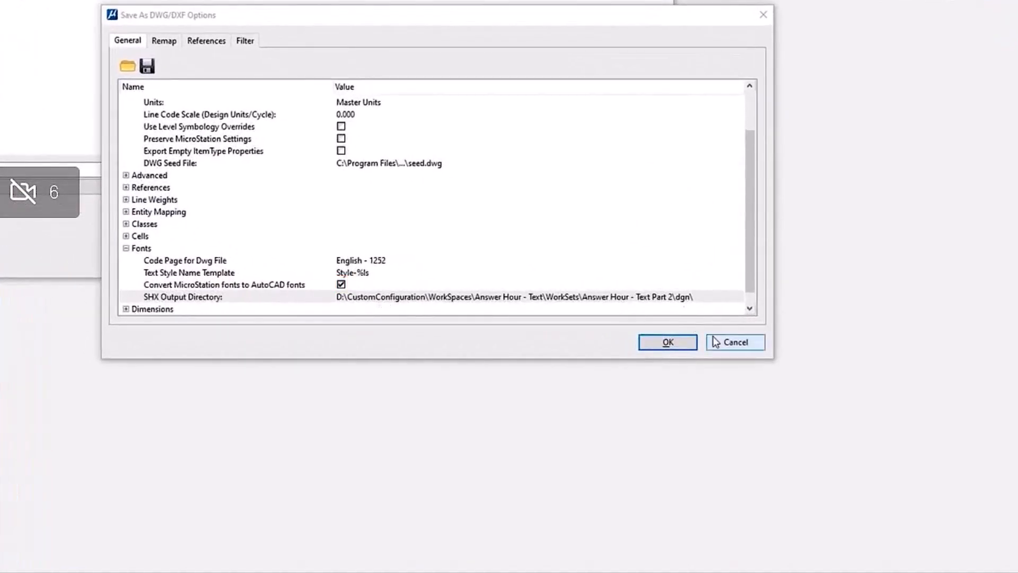
pyautogui.click(194, 296)
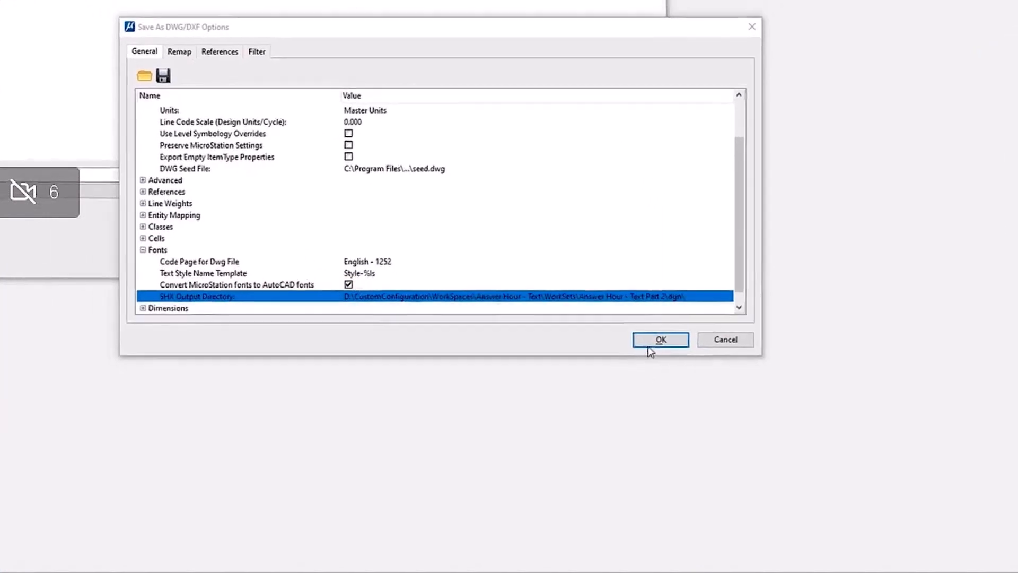
pyautogui.click(660, 338)
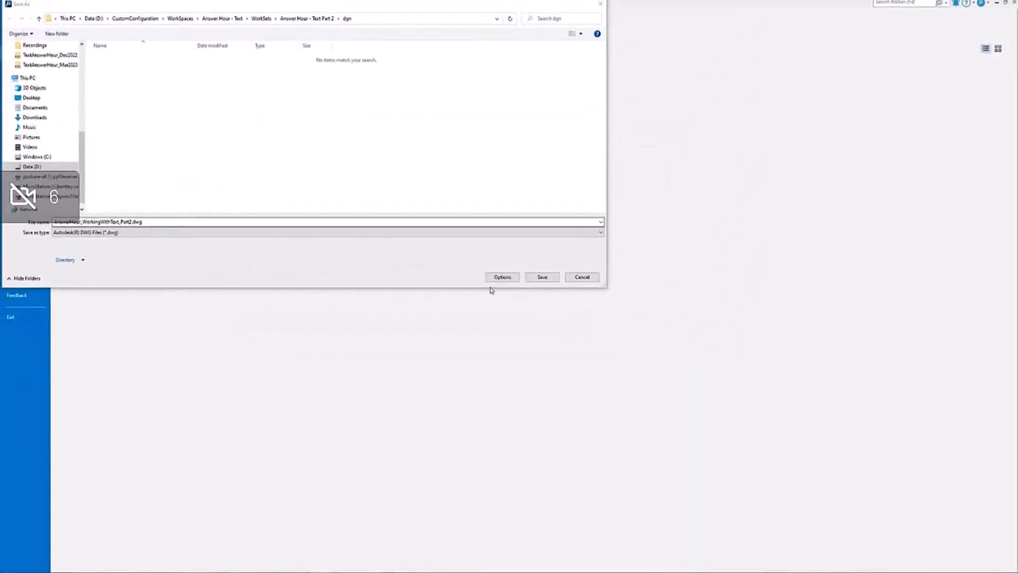